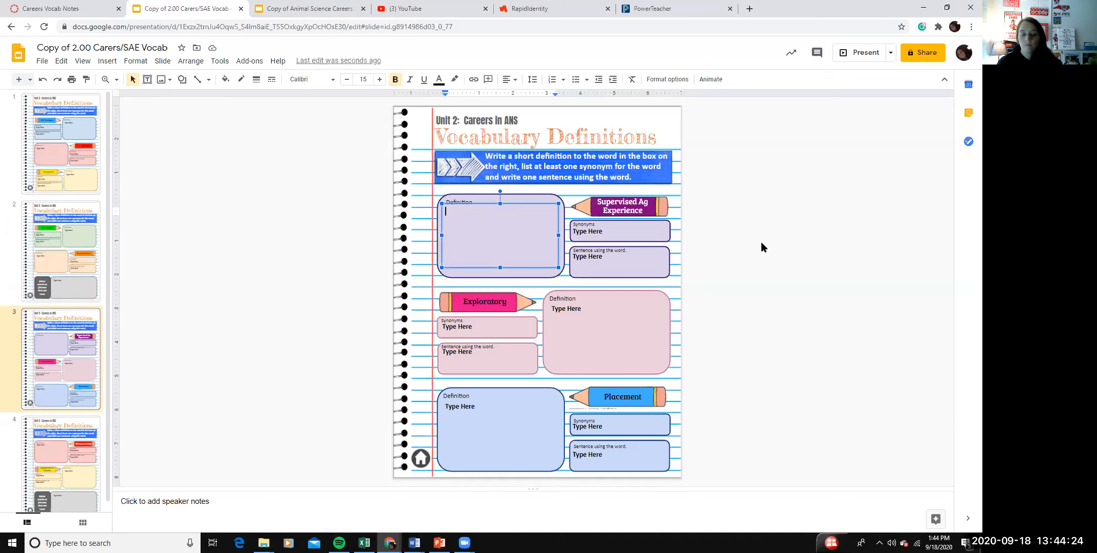
{"action": "mouse_move", "coordinate": [388, 216]}
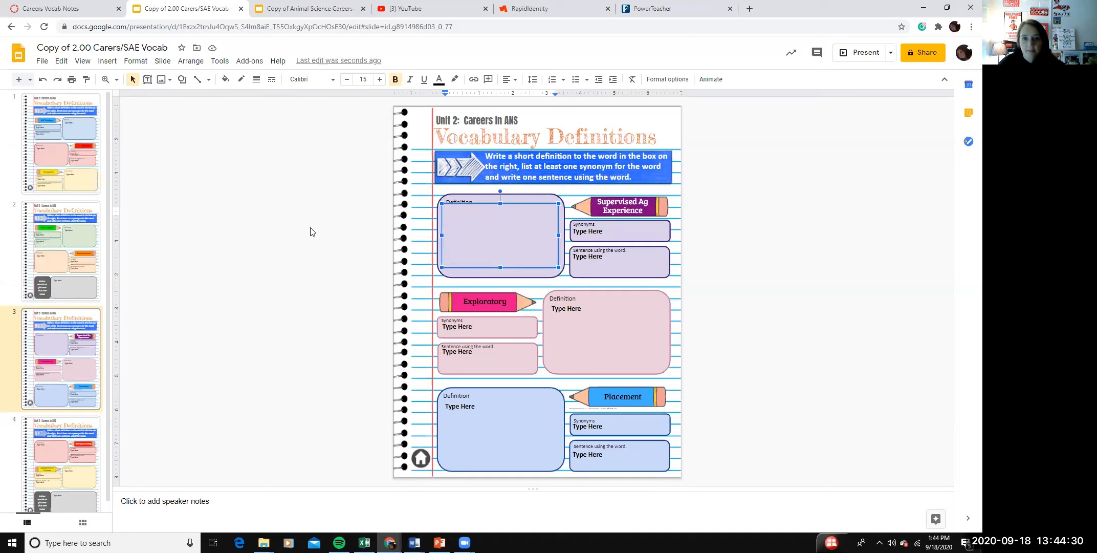
{"action": "mouse_move", "coordinate": [302, 237]}
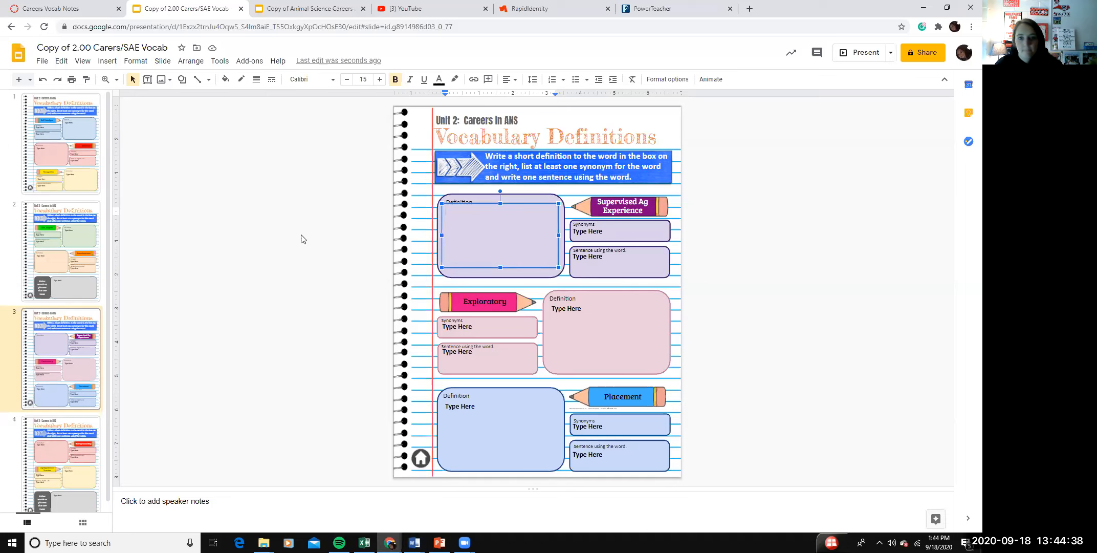
{"action": "mouse_move", "coordinate": [384, 237]}
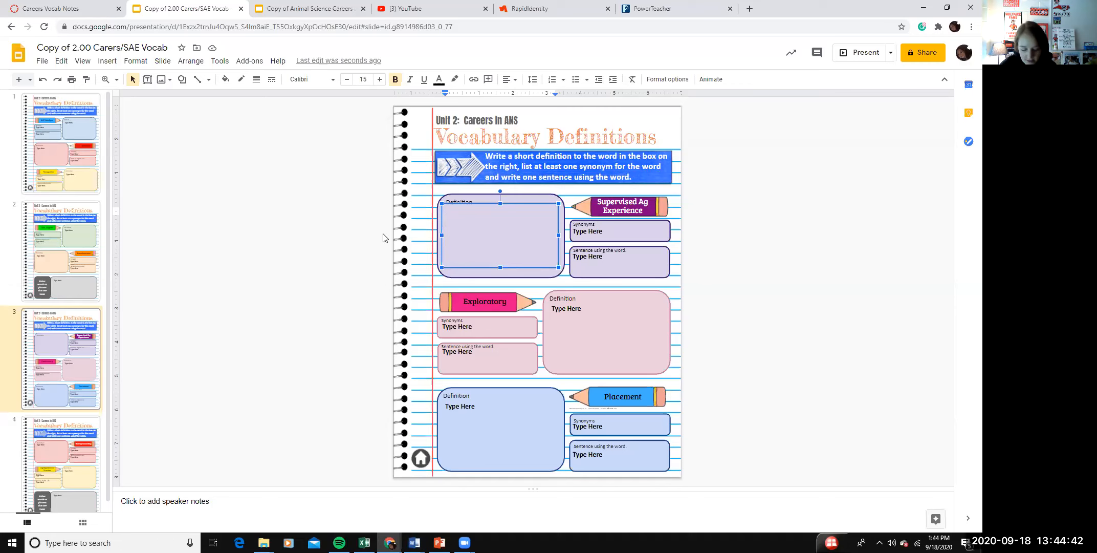
- Define Supervised Ag Experience as a project done in or outside class applying classroom knowledge and skills later in the workforce
{"action": "type", "text": "Project don"}
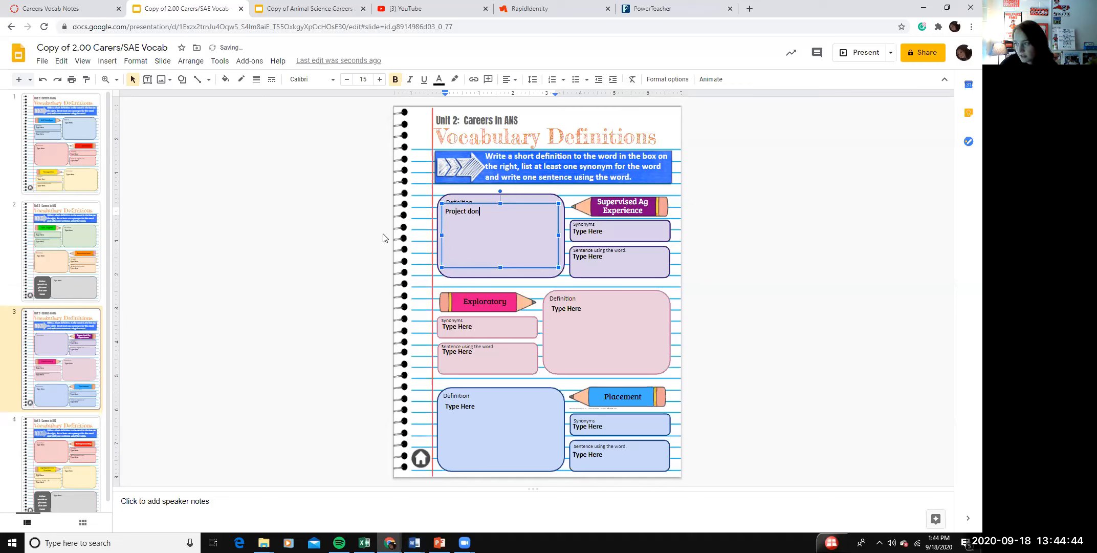
{"action": "type", "text": "e in or"}
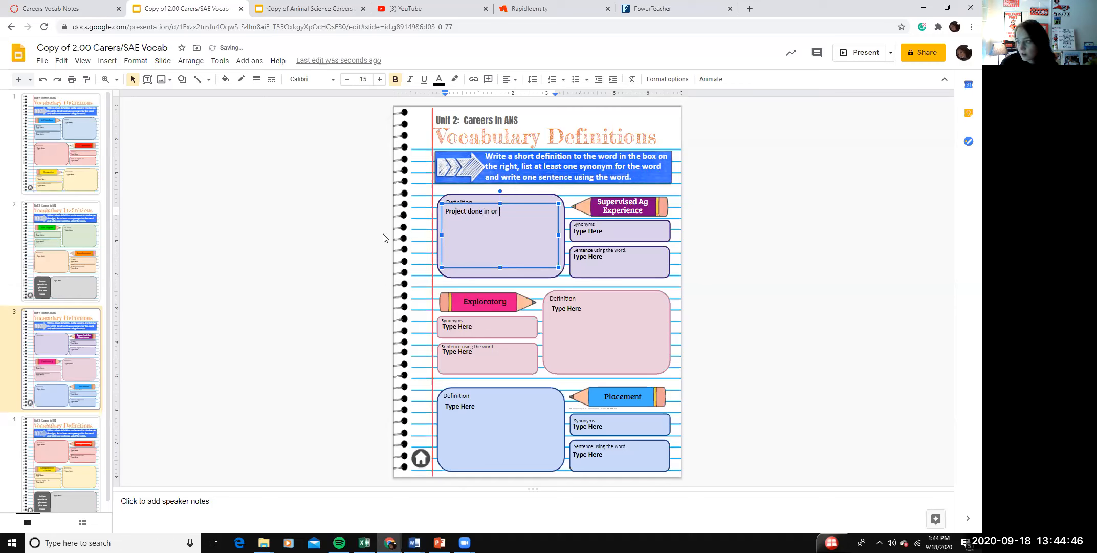
{"action": "type", "text": "outside of c"}
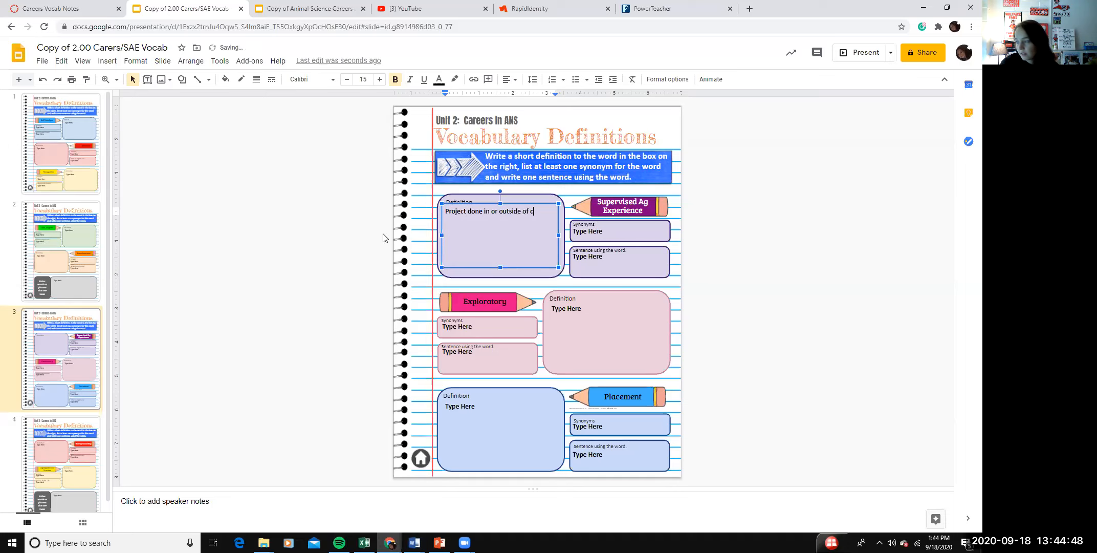
{"action": "type", "text": "lass"}
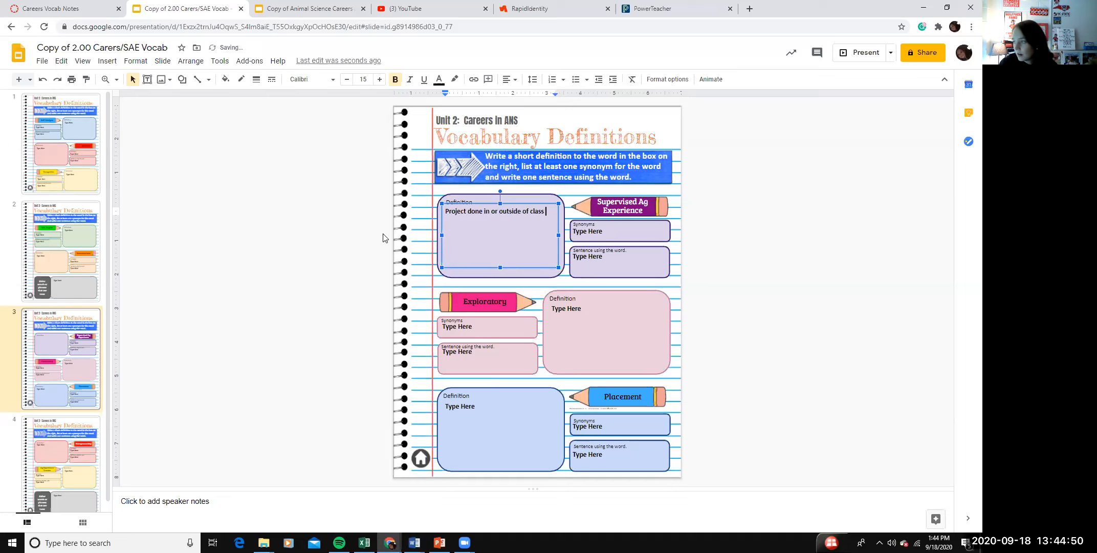
{"action": "type", "text": "that promotes"}
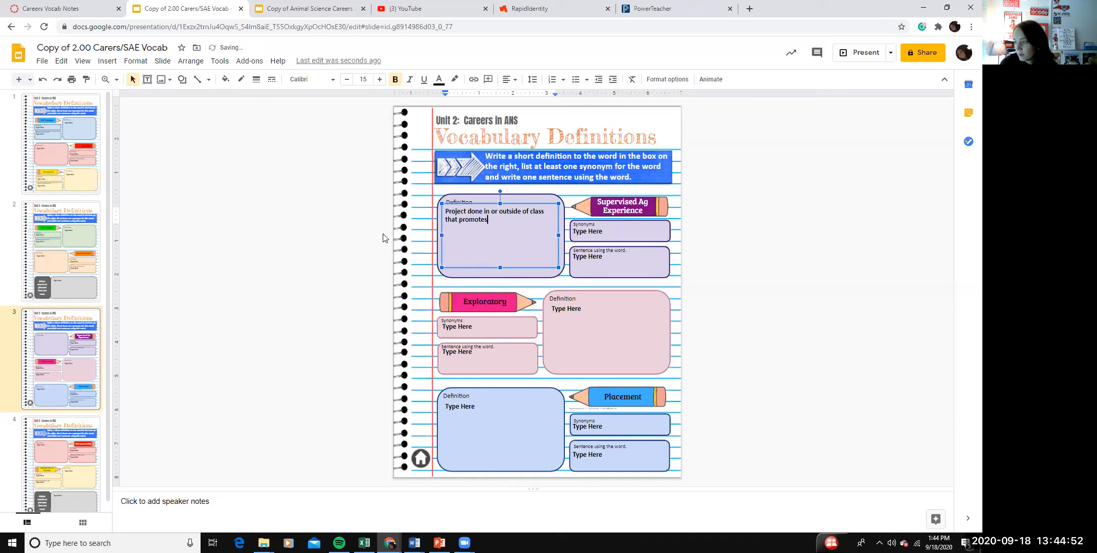
{"action": "type", "text": "care"}
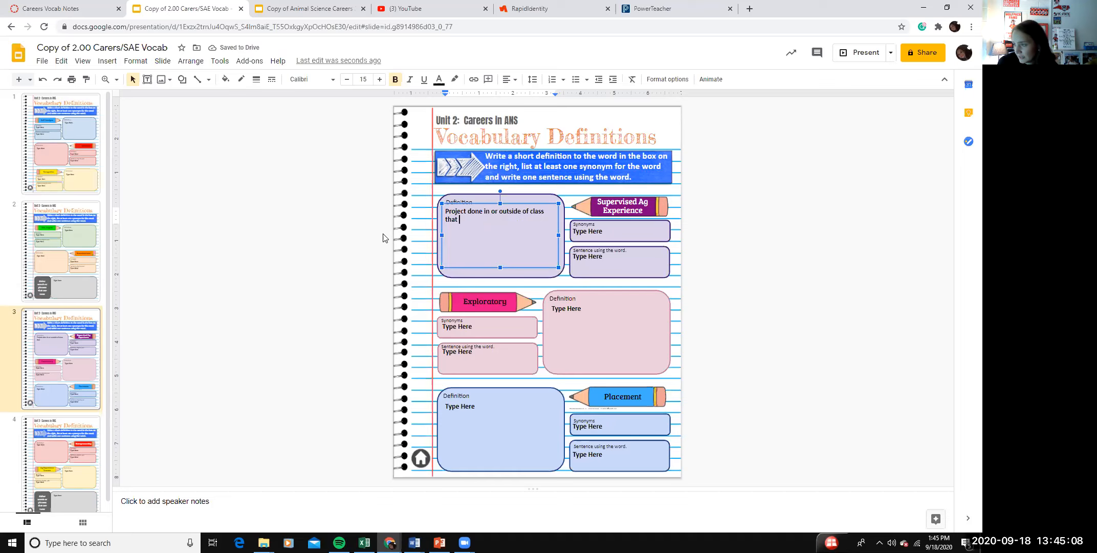
{"action": "type", "text": "implements kno"}
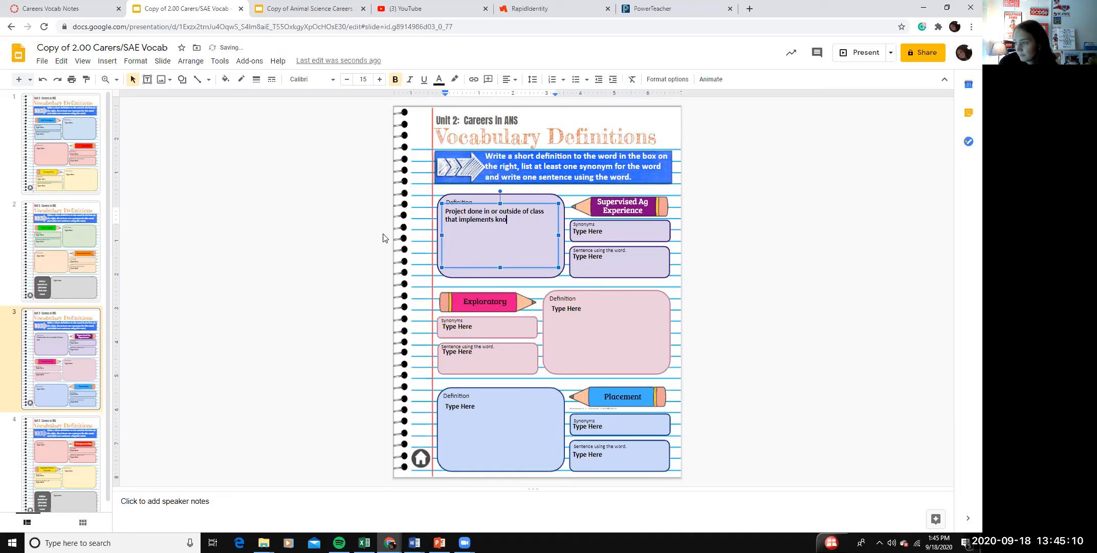
{"action": "type", "text": "wledge and skills"}
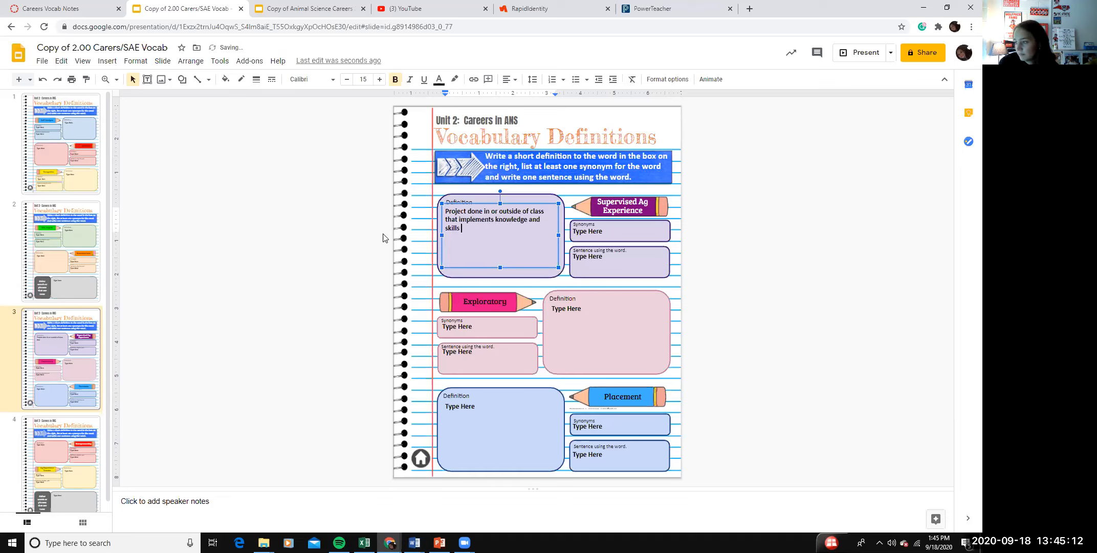
{"action": "type", "text": "gained within te"}
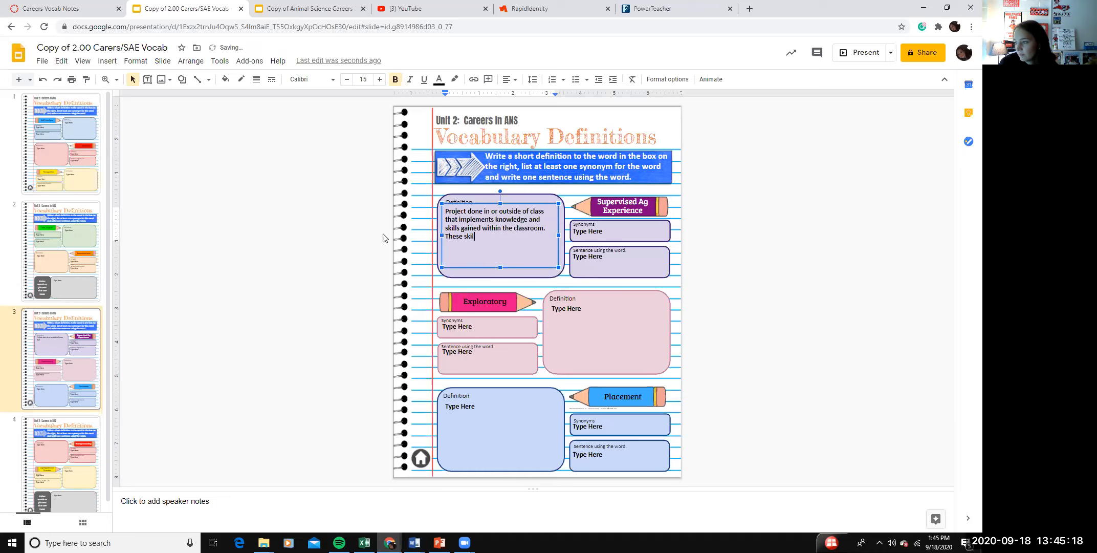
{"action": "type", "text": "s can be used"}
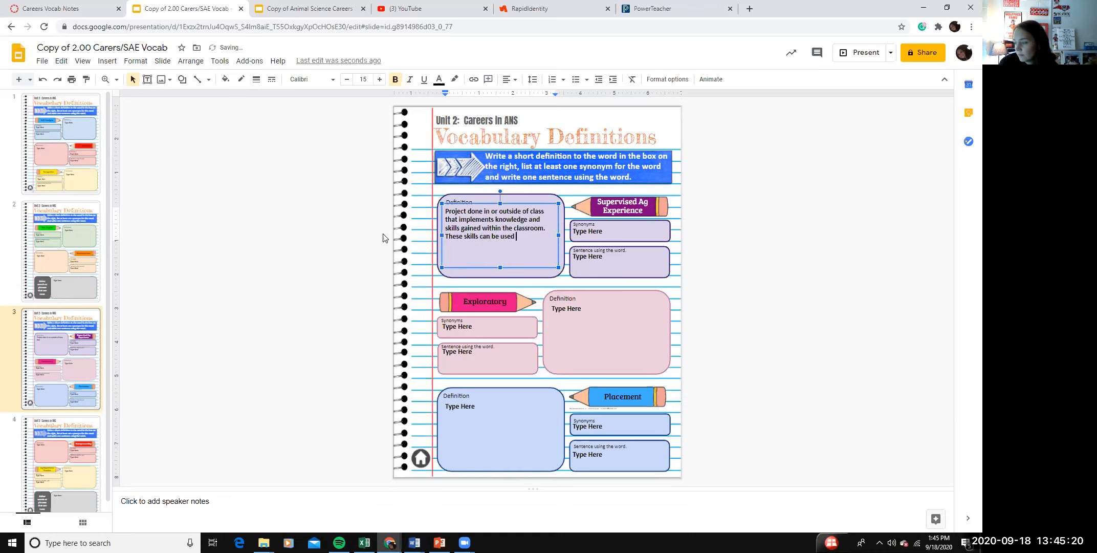
{"action": "type", "text": "in the"}
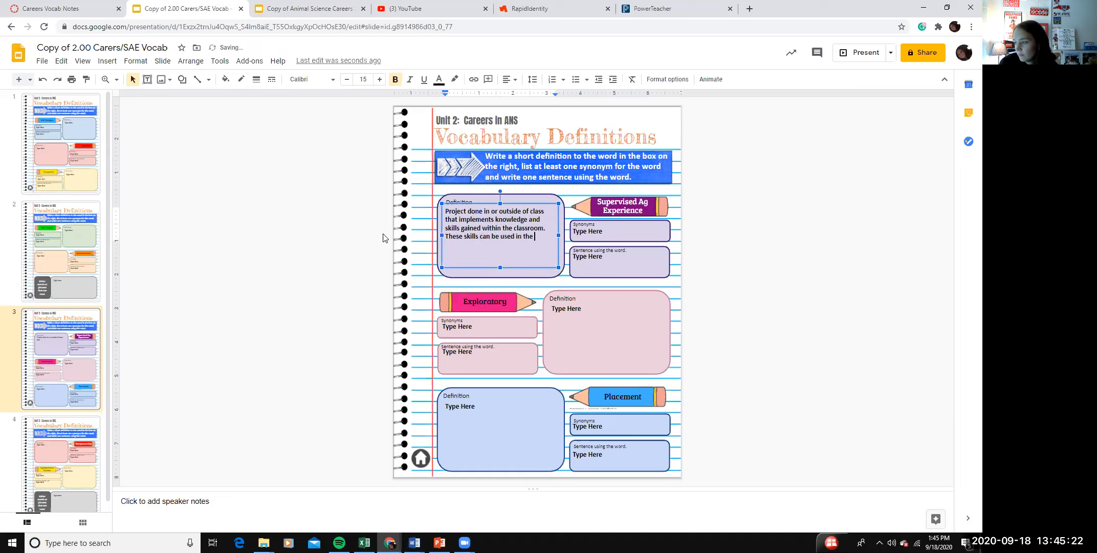
{"action": "type", "text": "later on"}
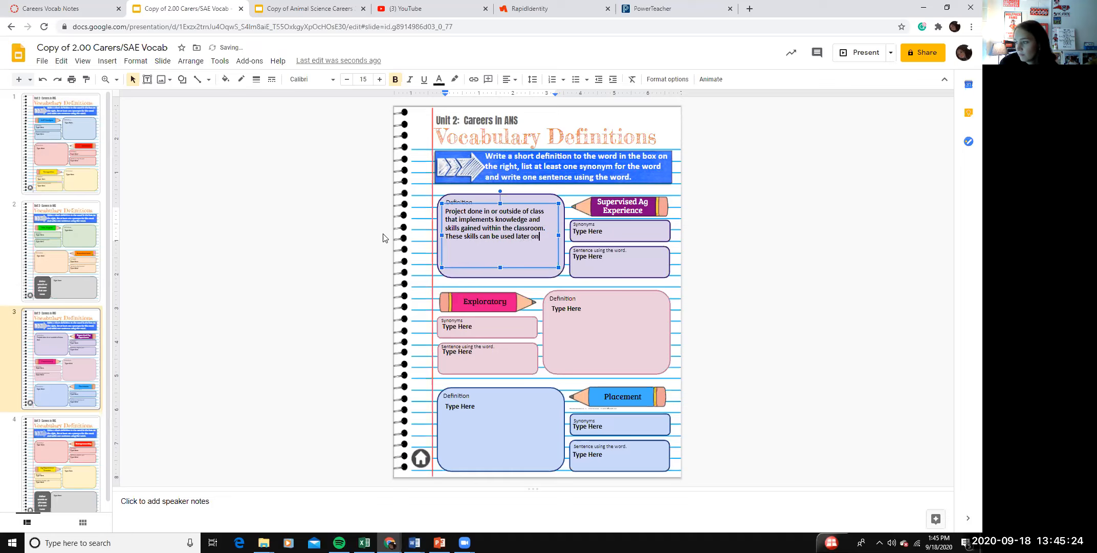
{"action": "type", "text": "in the workforce."}
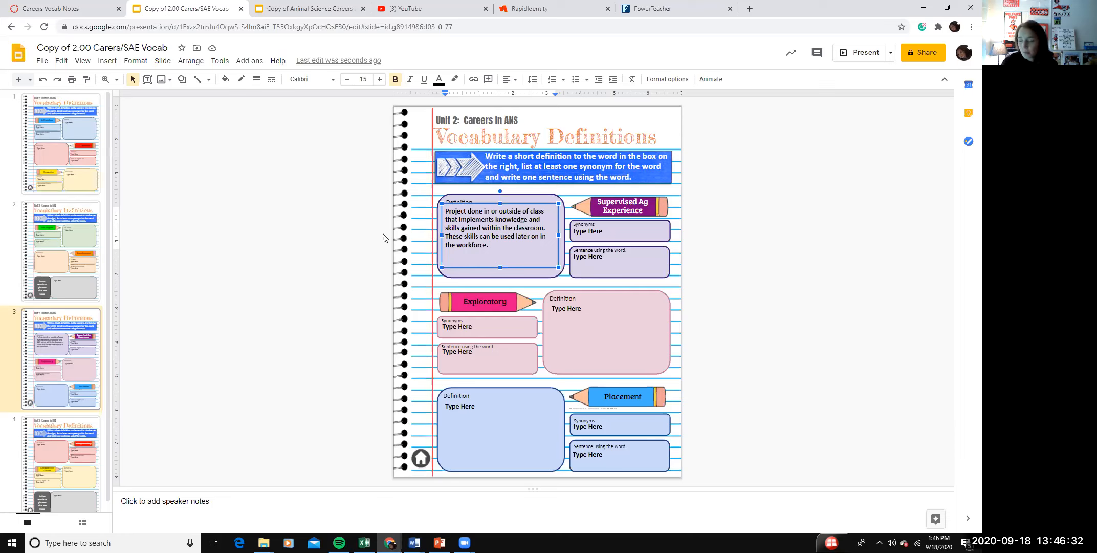
{"action": "mouse_move", "coordinate": [483, 194]}
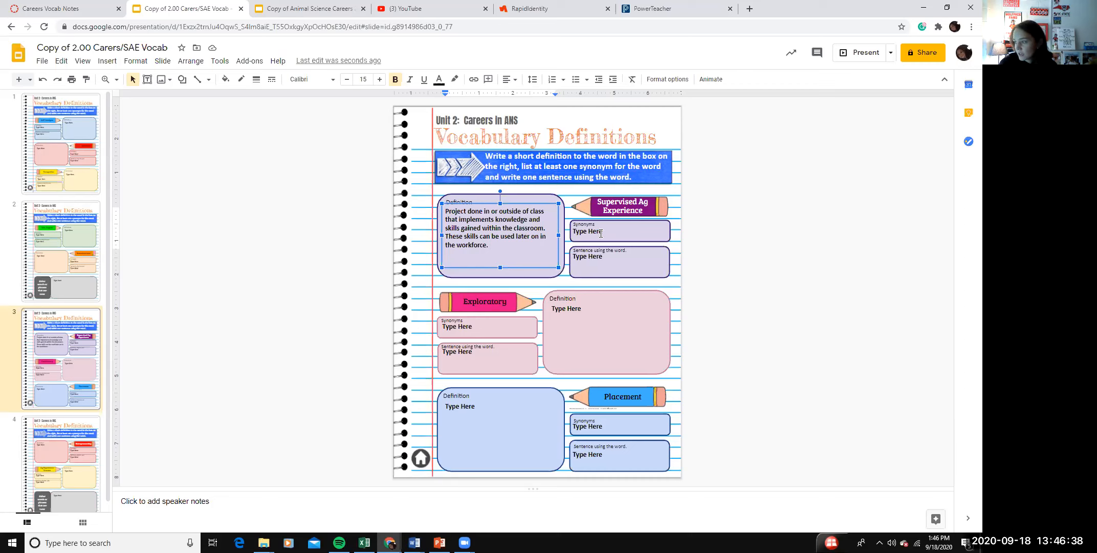
- Enter 'Internship/job/Project' as the synonyms for Supervised Ag Experience
{"action": "left_click", "coordinate": [618, 231]}
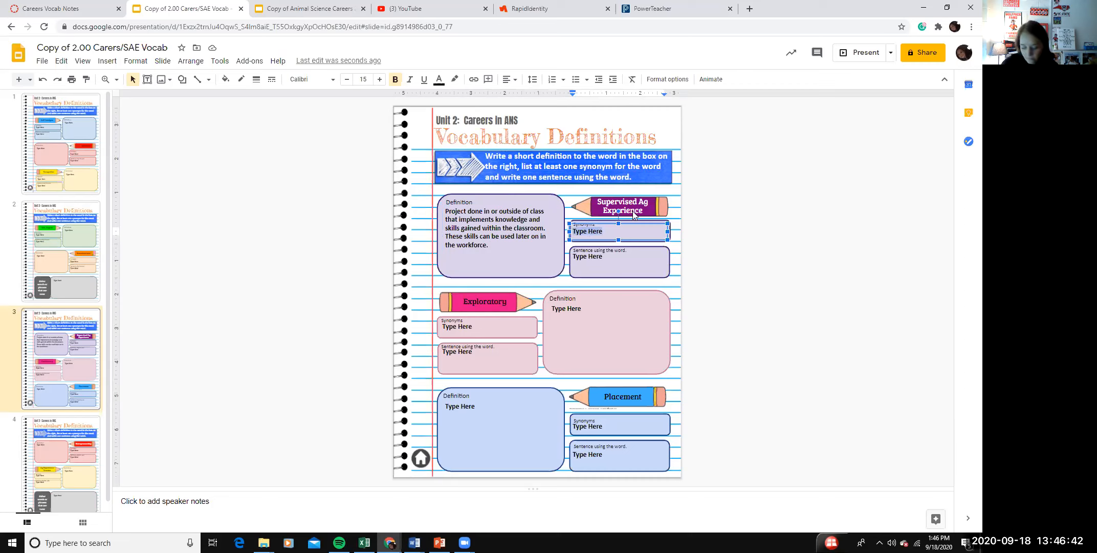
{"action": "type", "text": "Internship"}
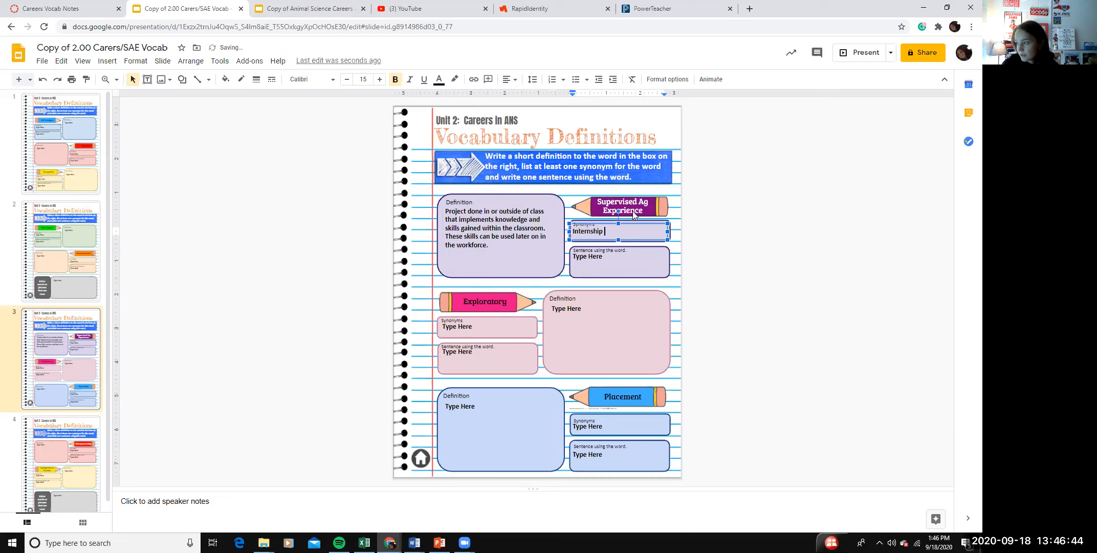
{"action": "mouse_move", "coordinate": [609, 257]}
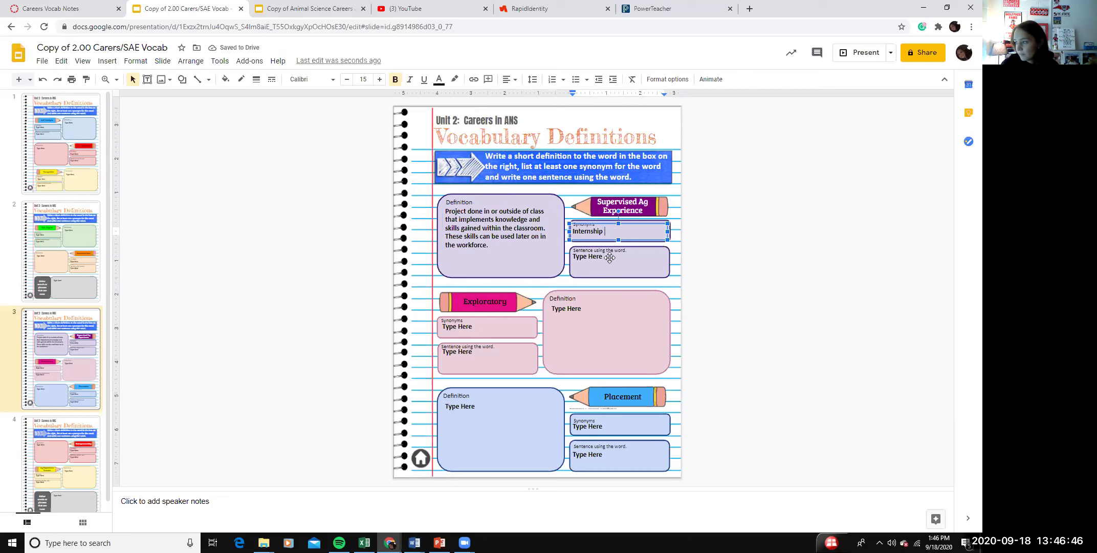
{"action": "left_click", "coordinate": [590, 232]}
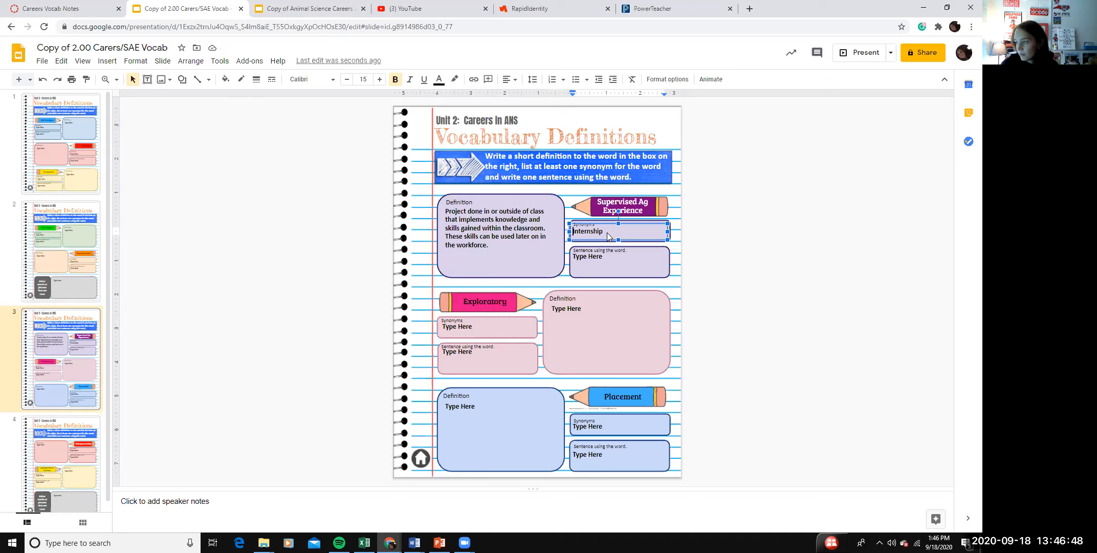
{"action": "type", "text": "/"}
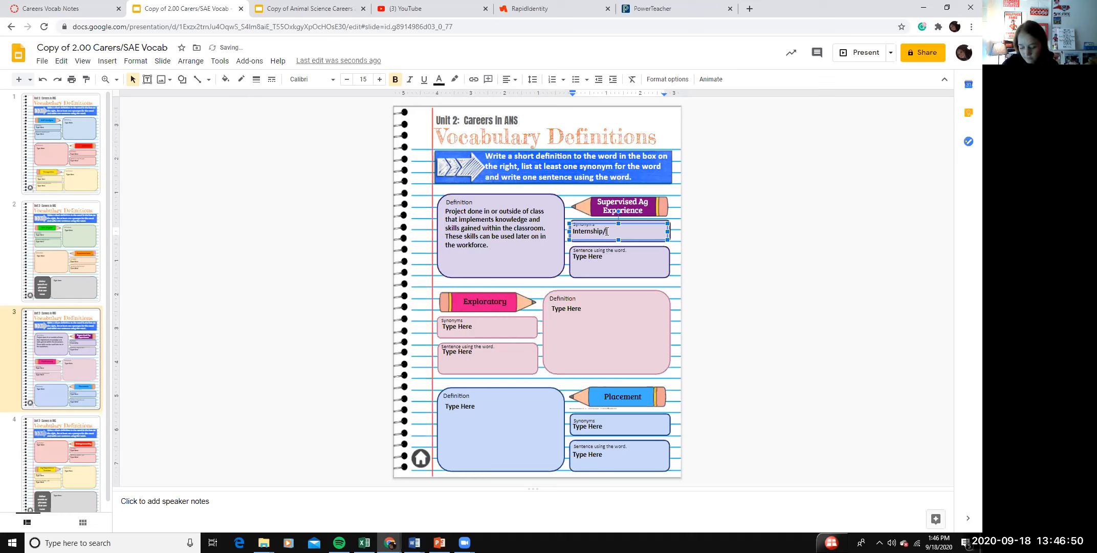
{"action": "type", "text": "job"}
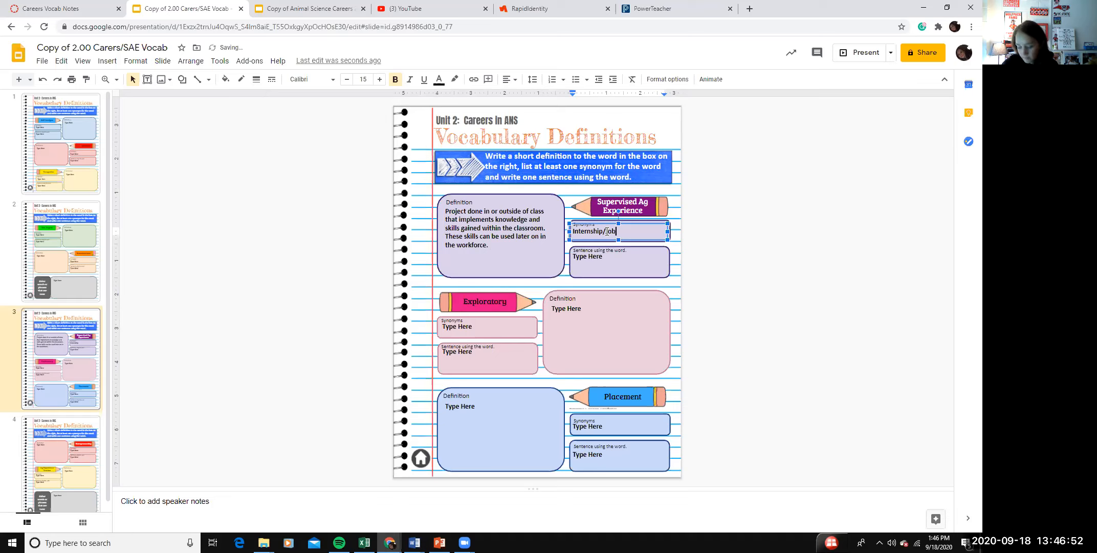
{"action": "type", "text": "/PRoje"}
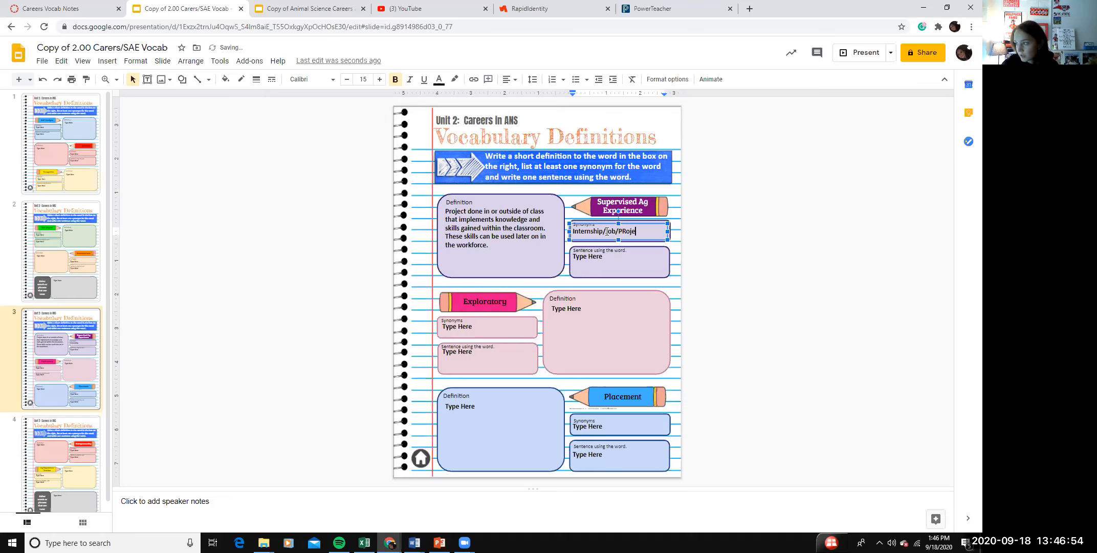
{"action": "type", "text": "ct"}
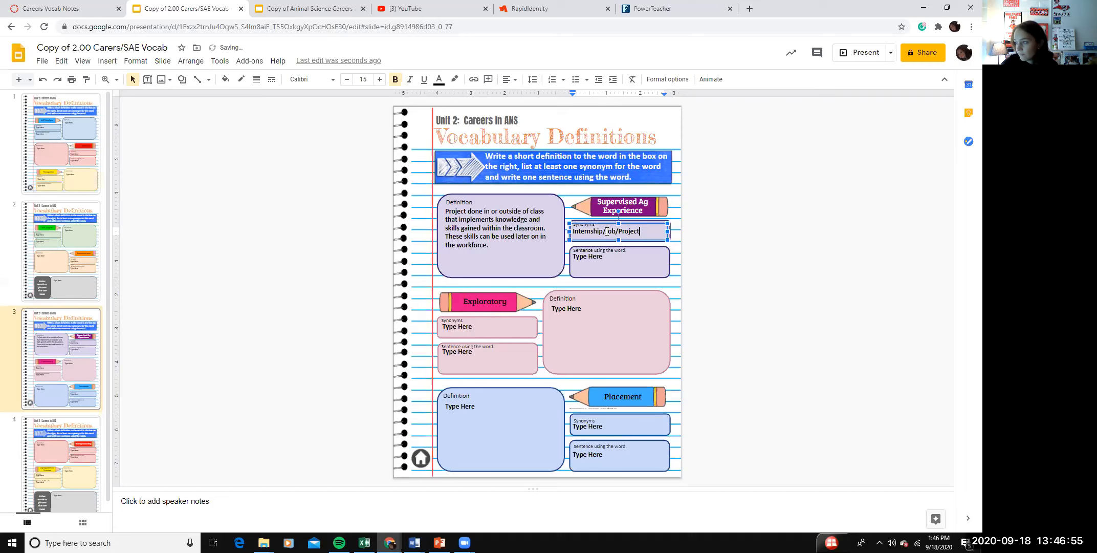
{"action": "left_click", "coordinate": [618, 262]}
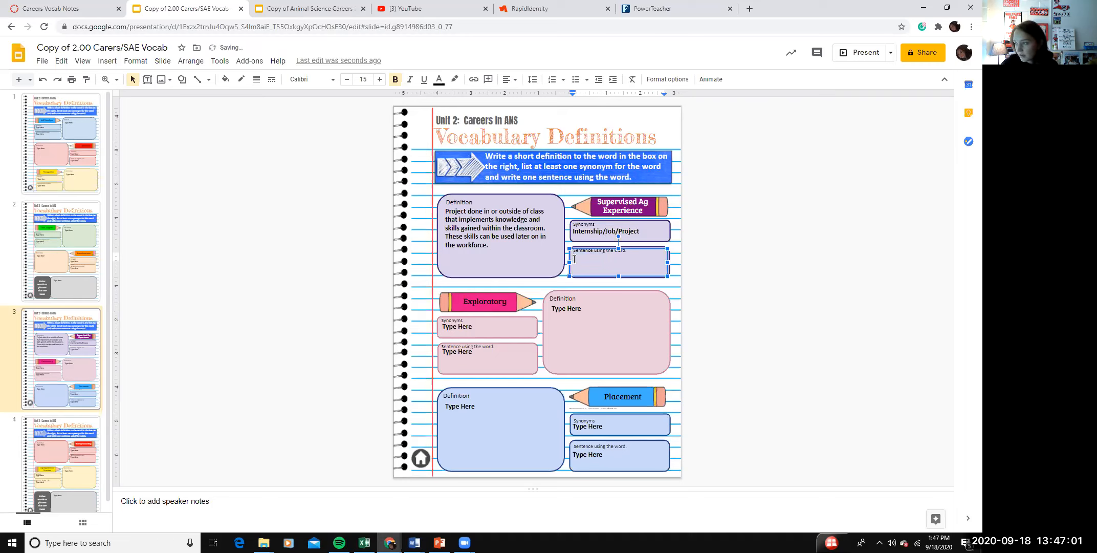
- Write the sentence 'Every agriculture student must have an SAE project.' for Supervised Ag Experience
{"action": "type", "text": "very"}
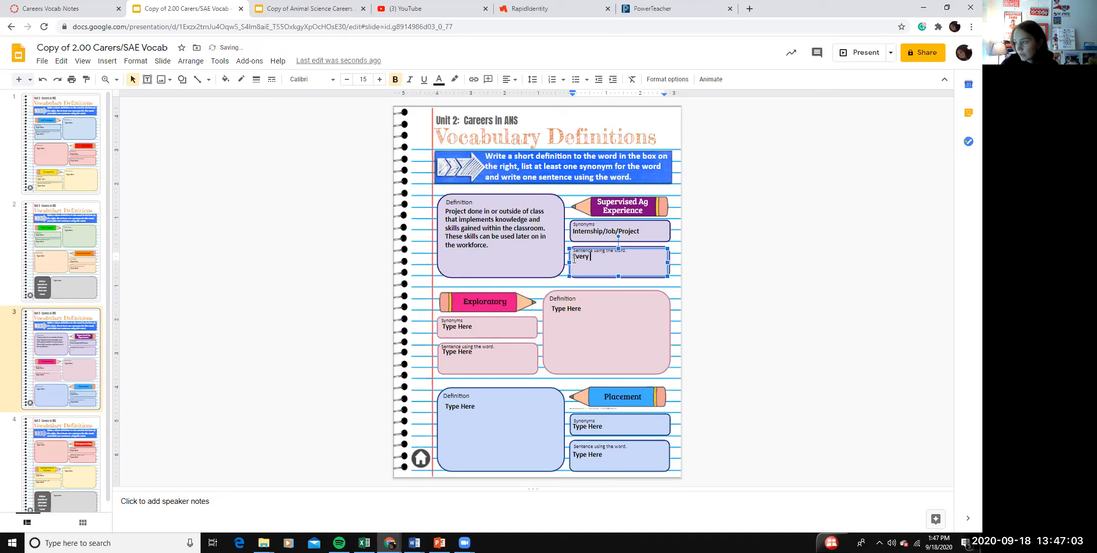
{"action": "type", "text": "agriculture stu"}
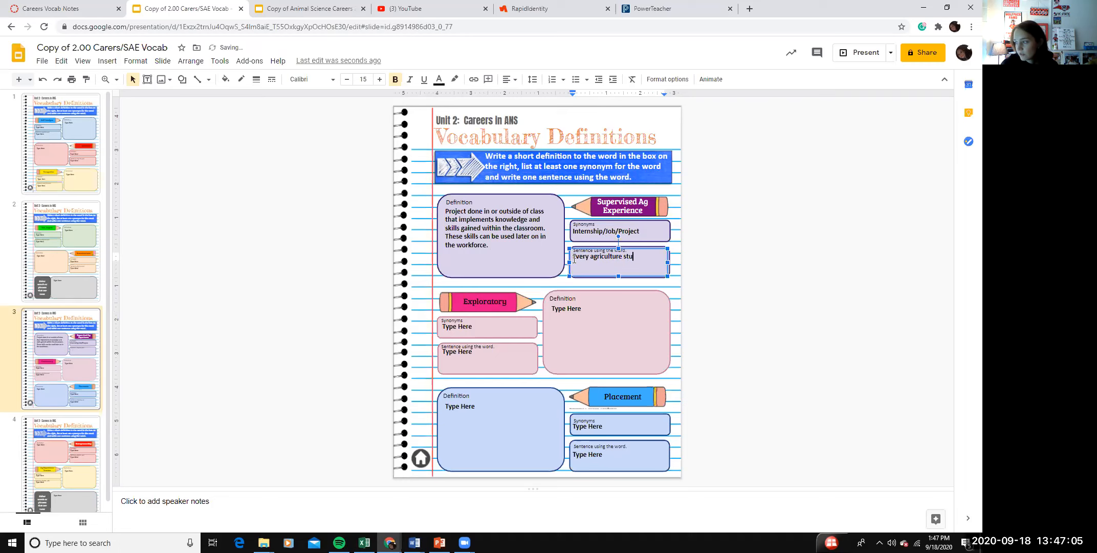
{"action": "type", "text": "dent must have a"}
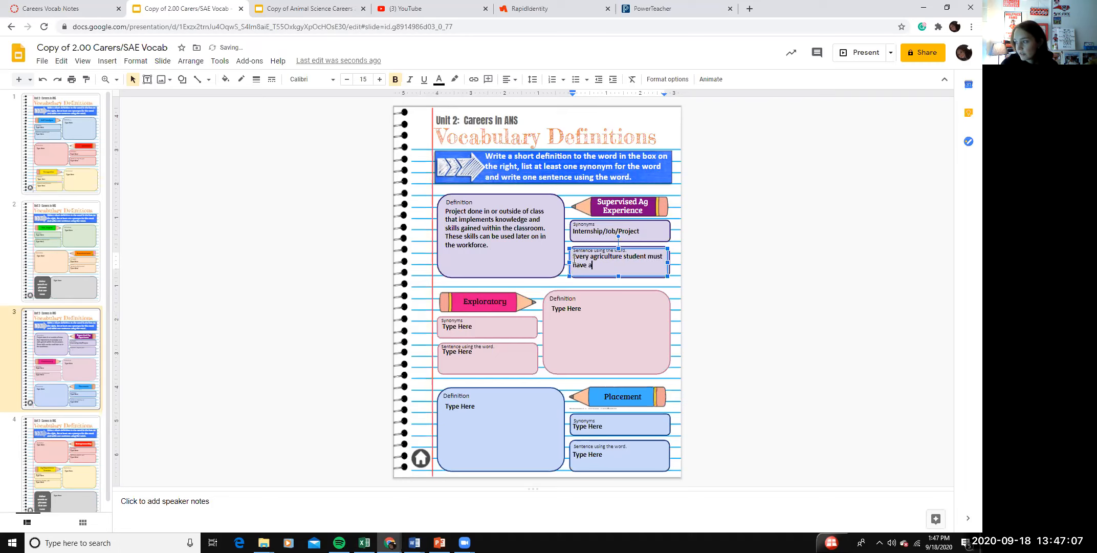
{"action": "type", "text": "n SAE proj"}
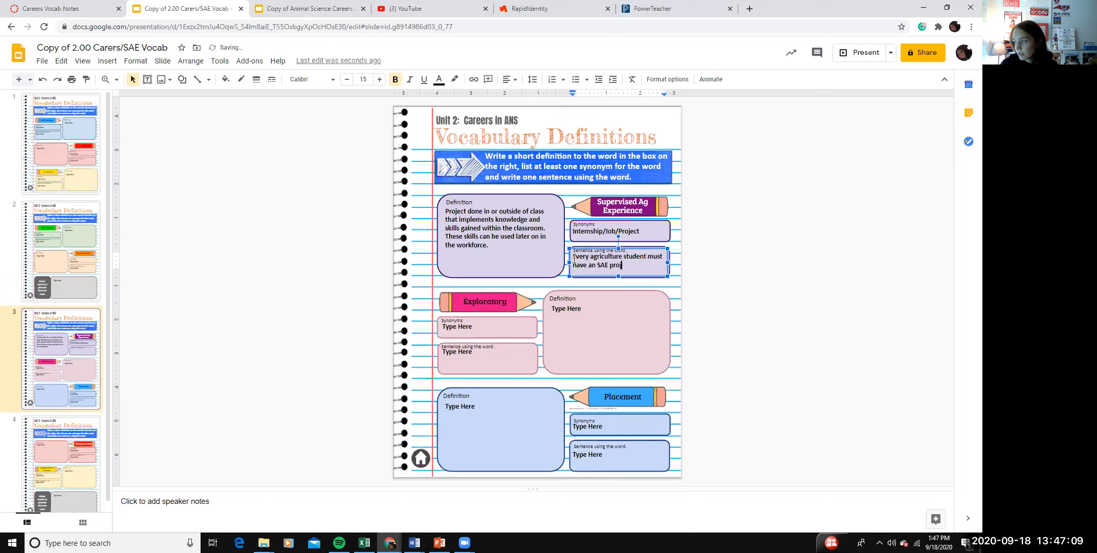
{"action": "type", "text": "ect."}
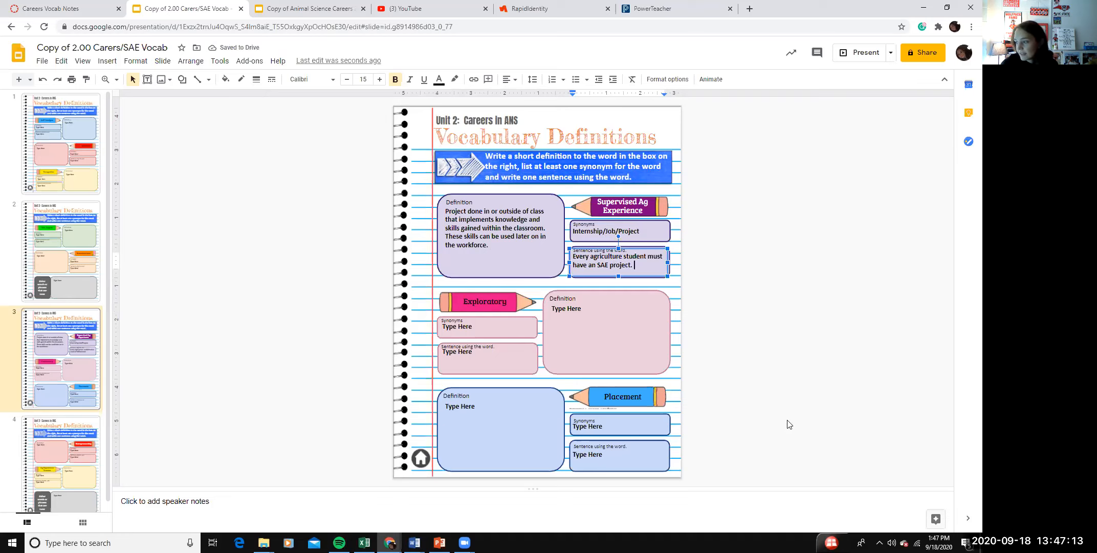
{"action": "mouse_move", "coordinate": [627, 222]}
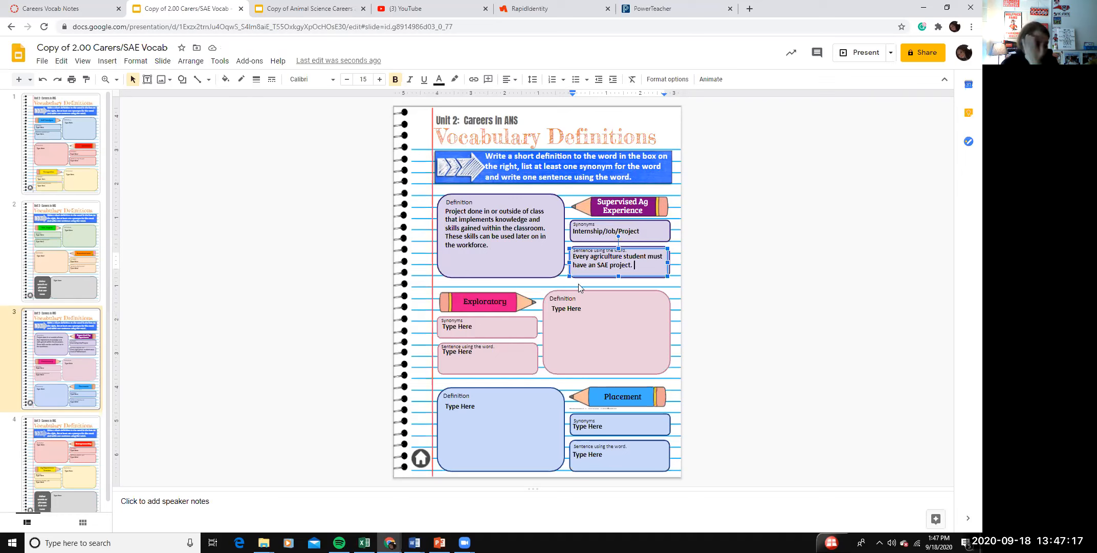
{"action": "left_click", "coordinate": [607, 333]}
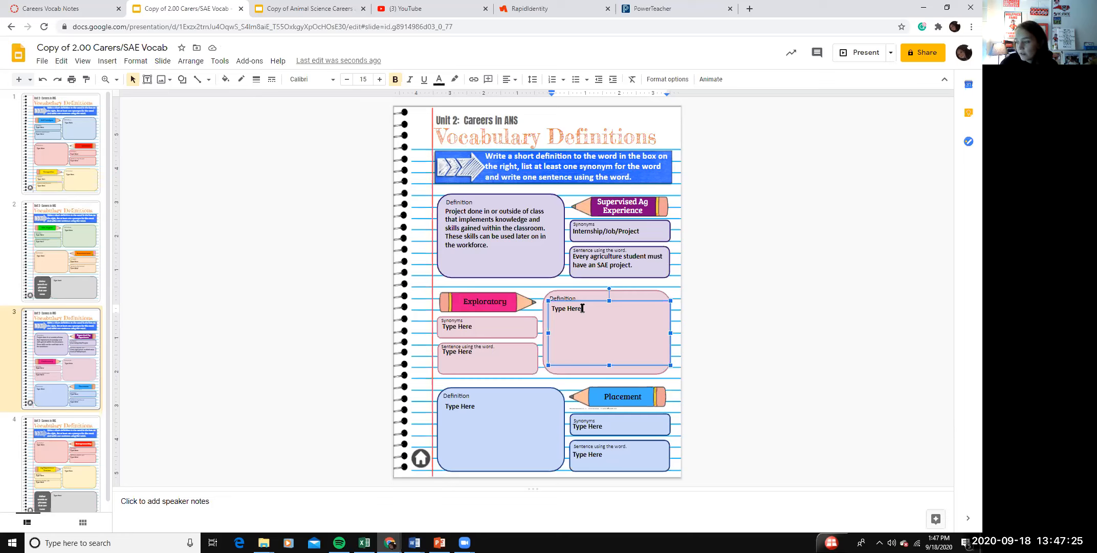
- Define Exploratory as researching a possible job you're interested in, or observing or job shadowing a future career
{"action": "left_click", "coordinate": [553, 308]}
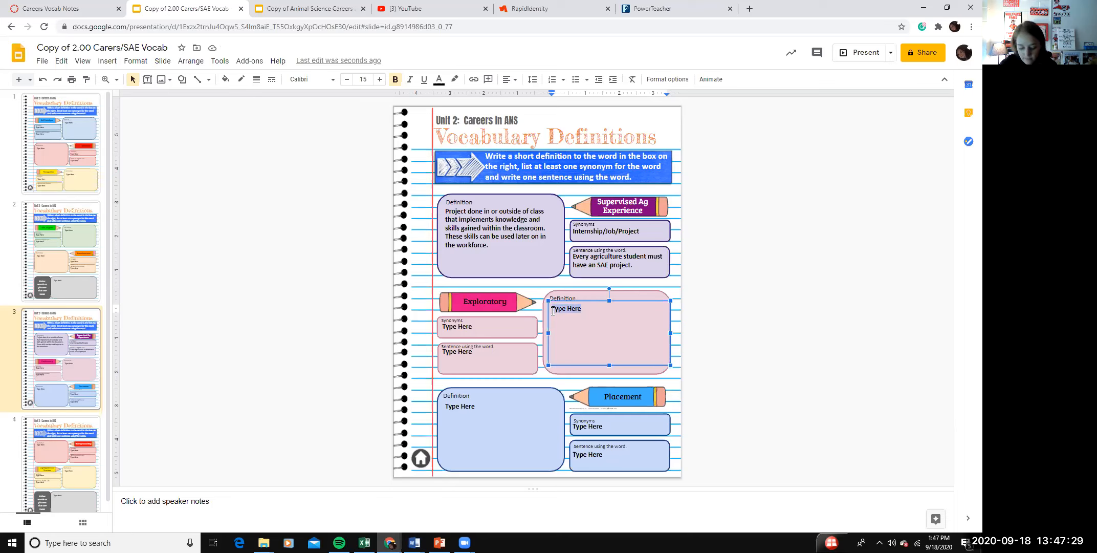
{"action": "type", "text": "researching"}
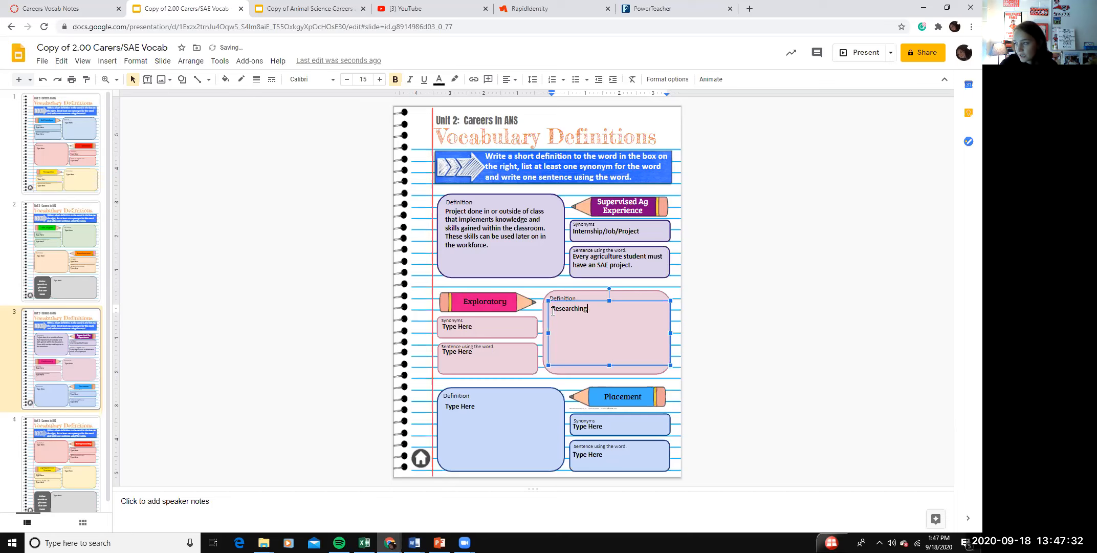
{"action": "type", "text": "a"}
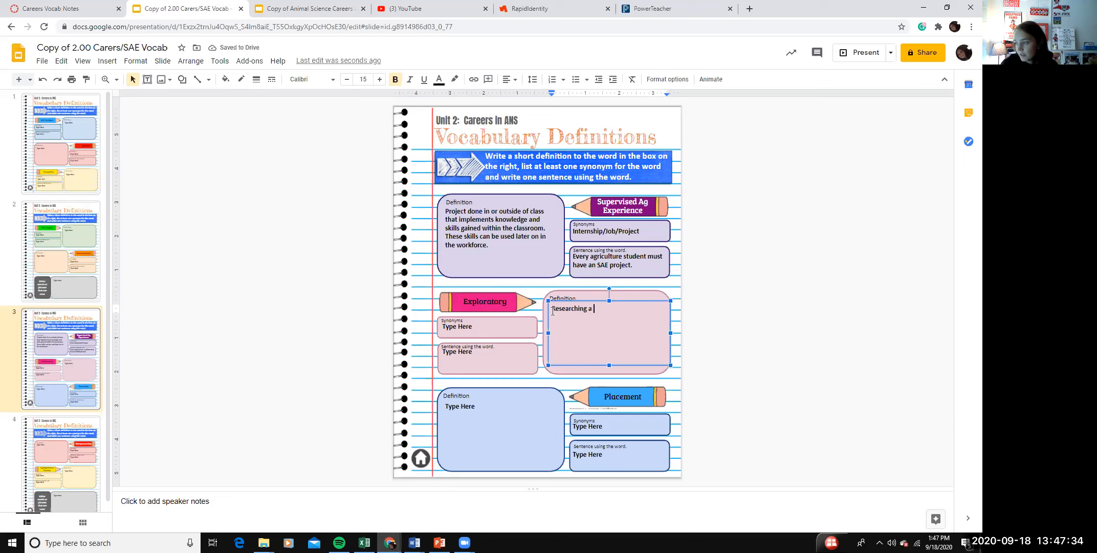
{"action": "type", "text": "possi"}
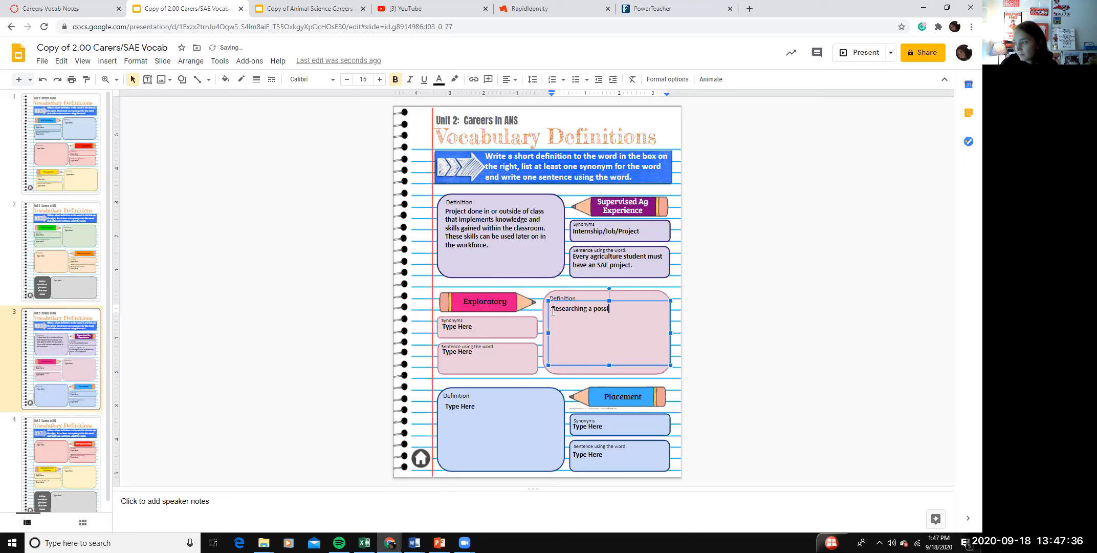
{"action": "type", "text": "ble job or career"}
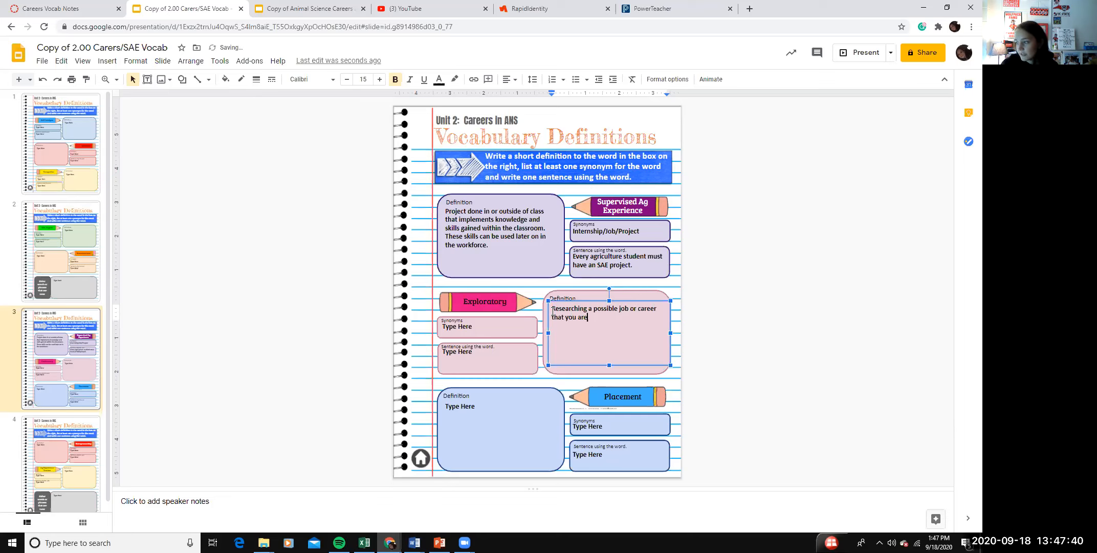
{"action": "type", "text": "interested in,"}
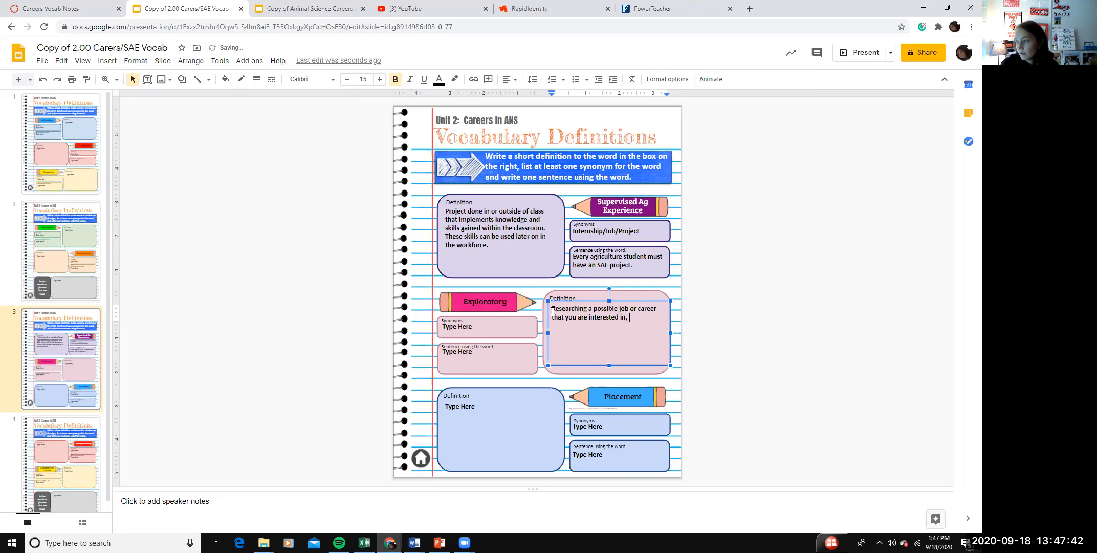
{"action": "type", "text": "or o"}
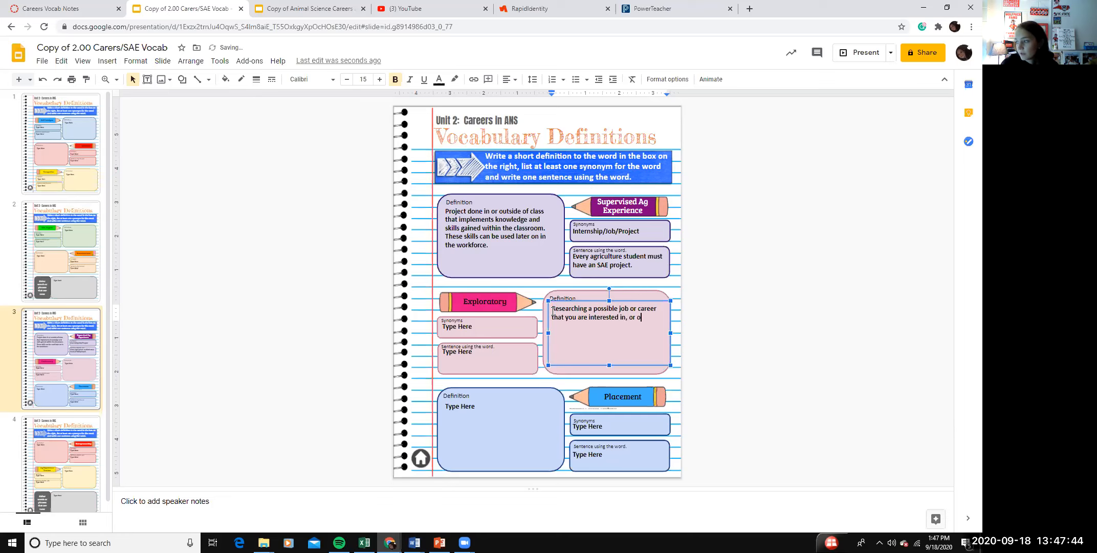
{"action": "type", "text": "bserving or job shadowing"}
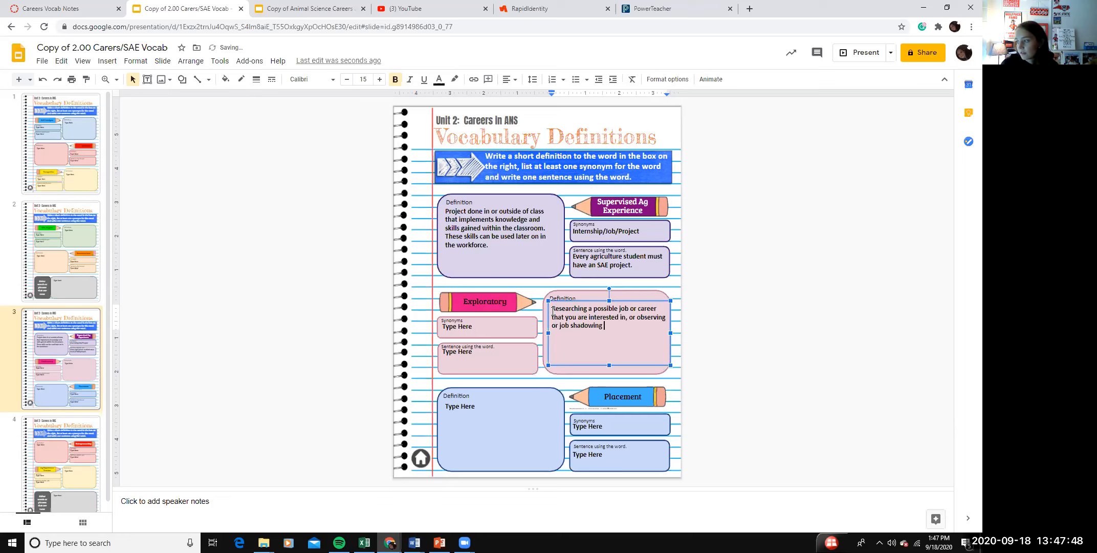
{"action": "type", "text": "a"}
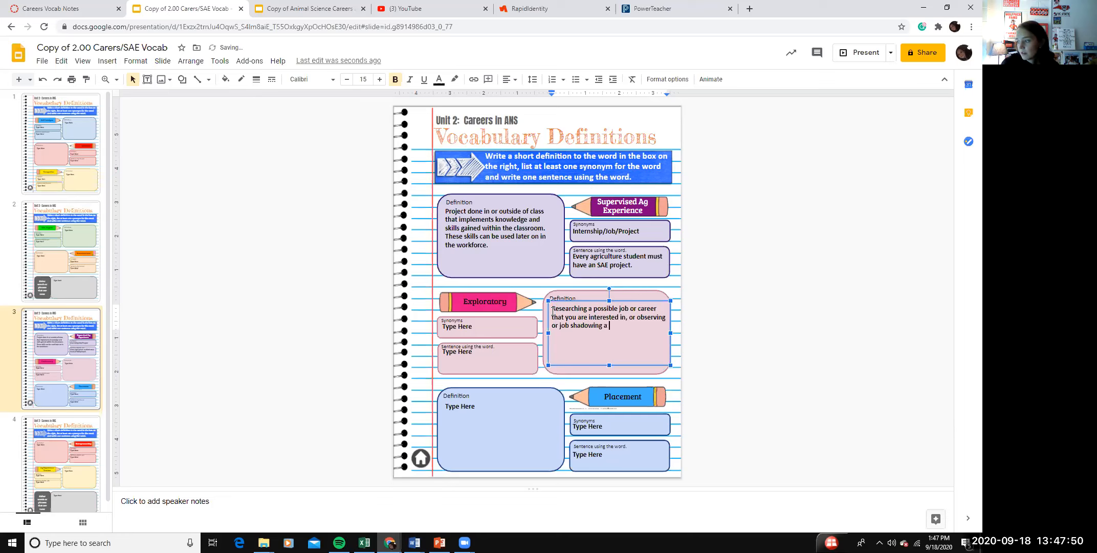
{"action": "type", "text": "future career."}
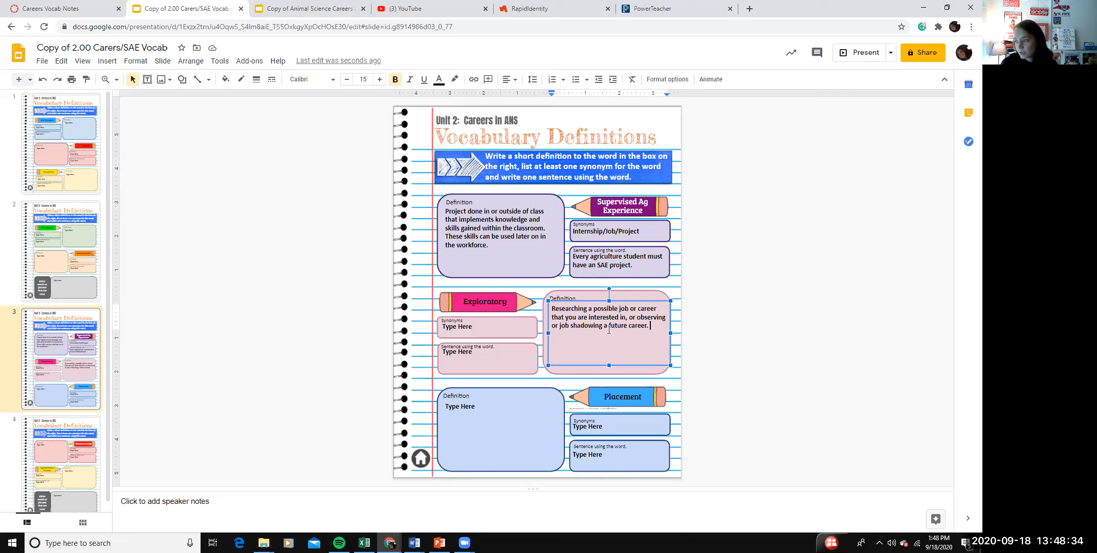
- Replace the Exploratory synonym placeholder with 'Researching', correcting the typo
{"action": "left_click", "coordinate": [487, 326]}
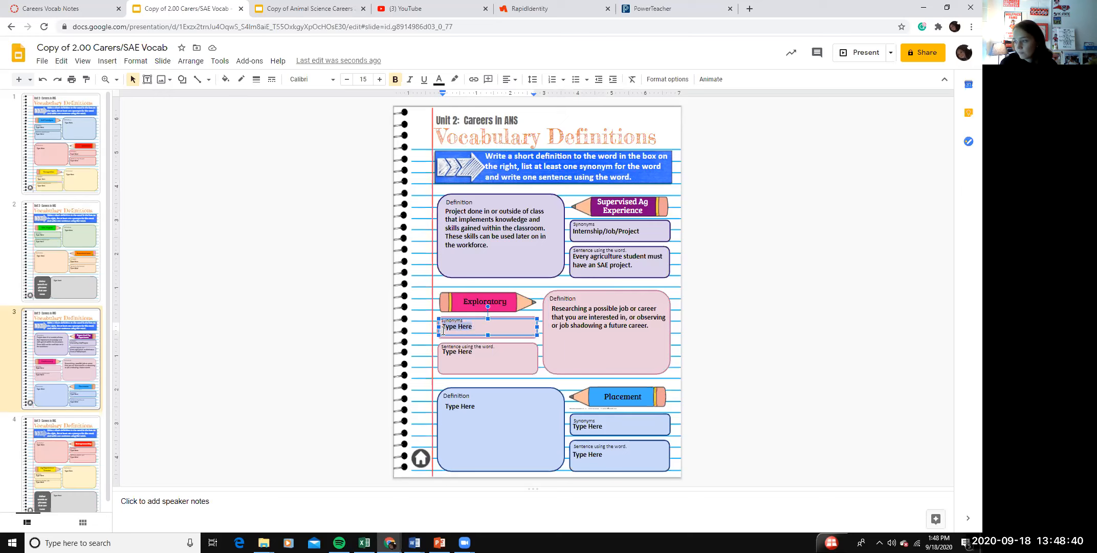
{"action": "triple_click", "coordinate": [457, 326]}
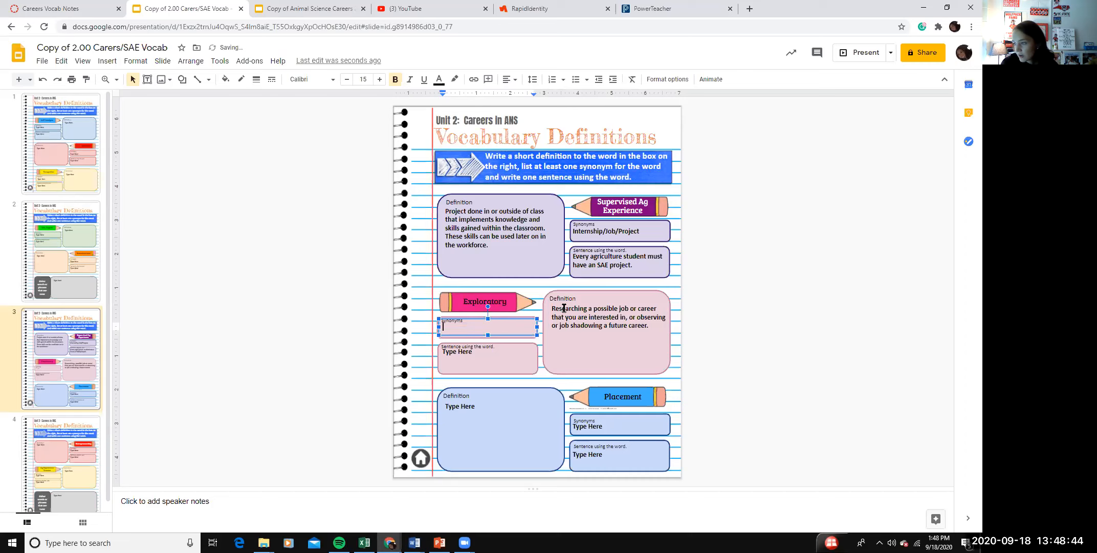
{"action": "type", "text": "Reseaerching"}
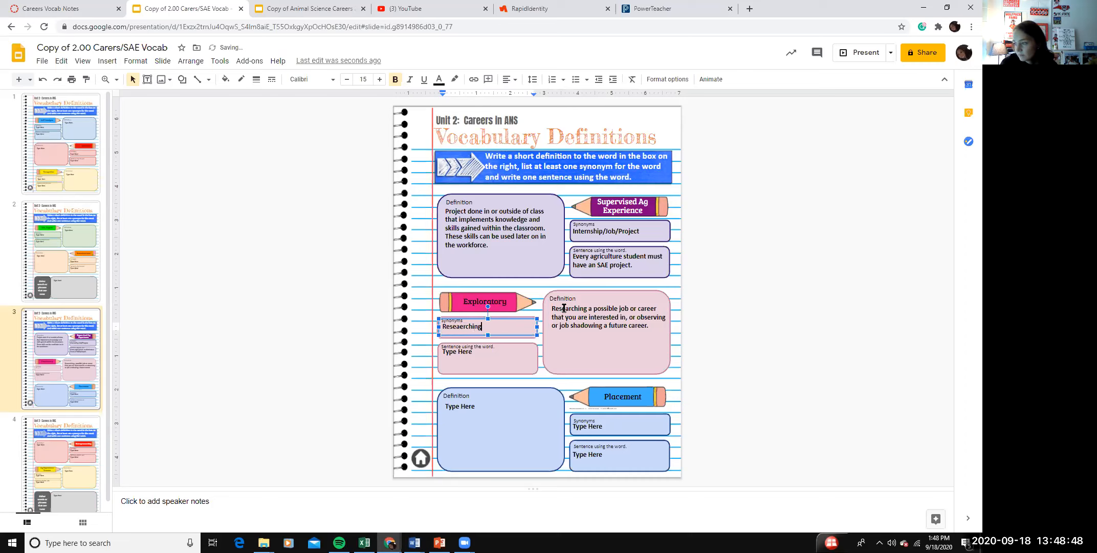
{"action": "key", "text": "Backspace"}
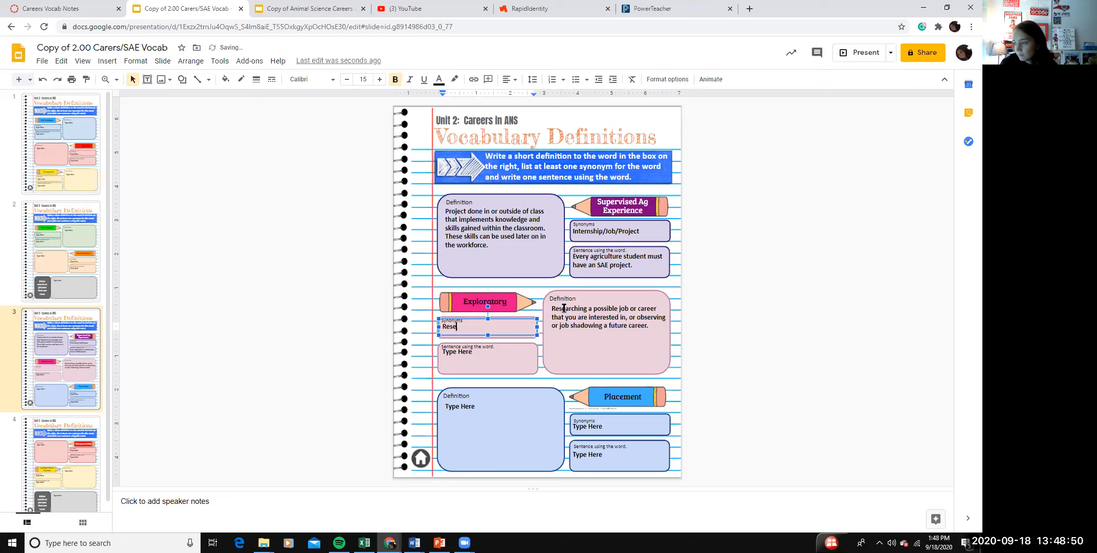
{"action": "type", "text": "arching"}
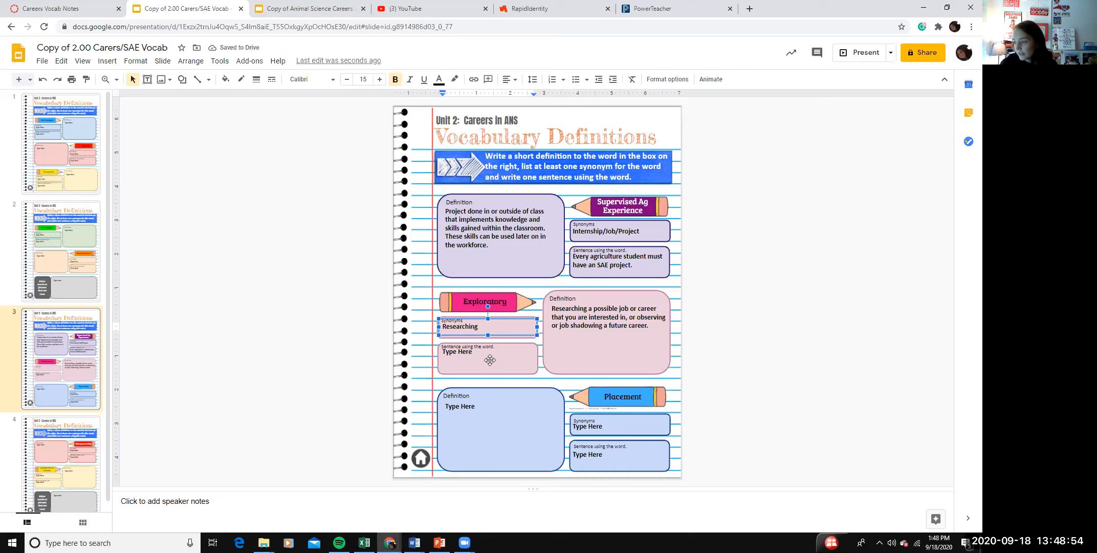
- Write the Exploratory sentence 'Observing a veterinarian would be an example of an exploratory SAE.'
{"action": "left_click", "coordinate": [468, 351]}
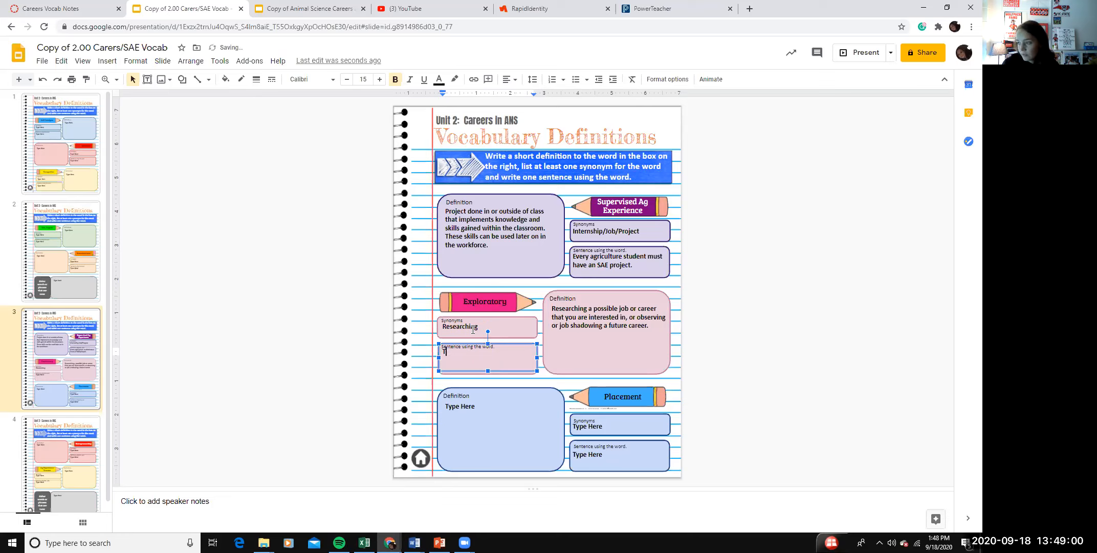
{"action": "type", "text": "Obr"}
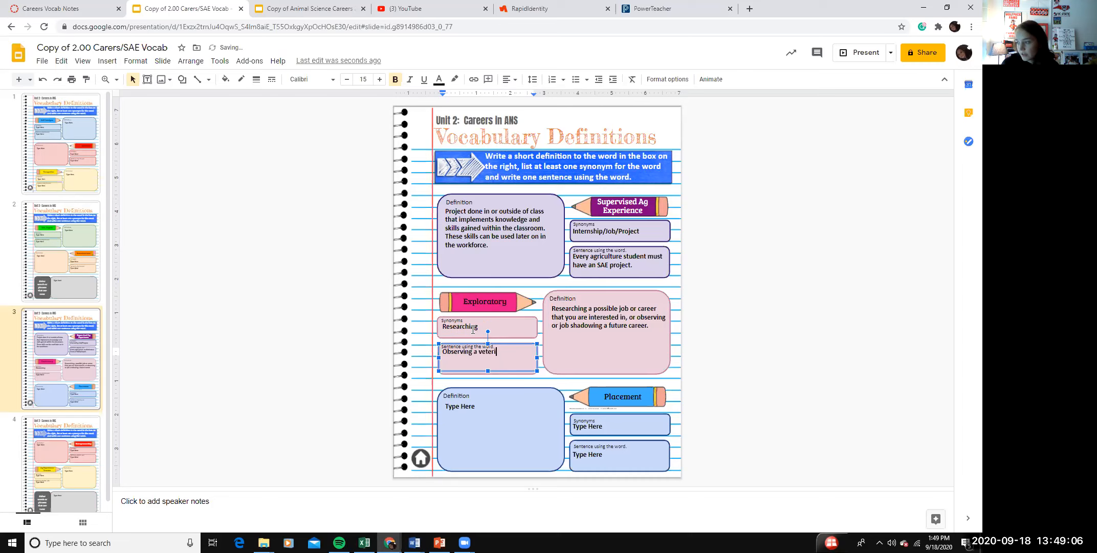
{"action": "type", "text": "arian would be an example of an explora"}
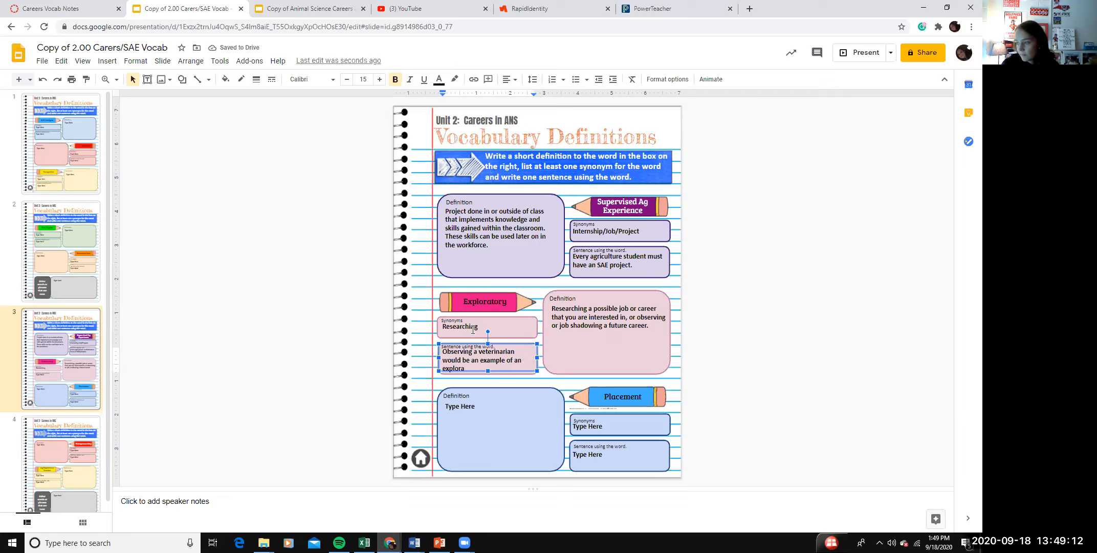
{"action": "type", "text": "tory SAE."}
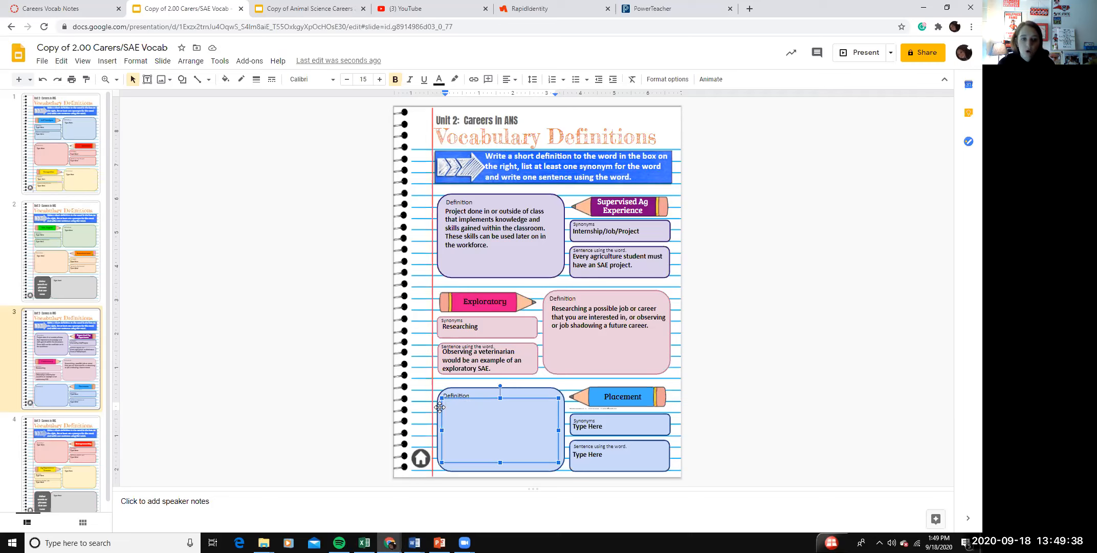
- Define Placement as 'A paid or unpaid job or internship where you are working for or under someone.'
{"action": "left_click", "coordinate": [442, 405]}
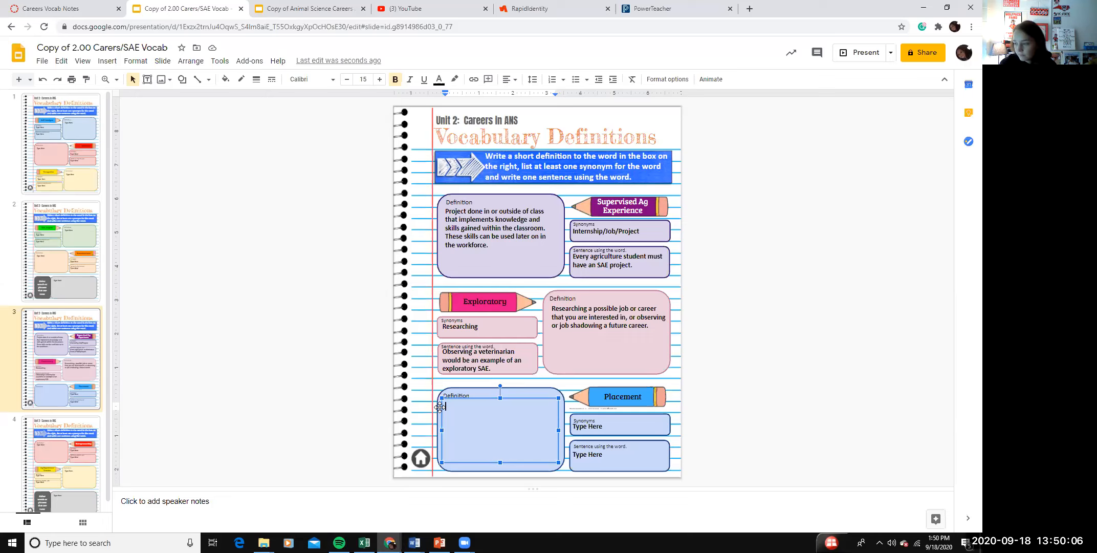
{"action": "type", "text": "A paid or unpaid"}
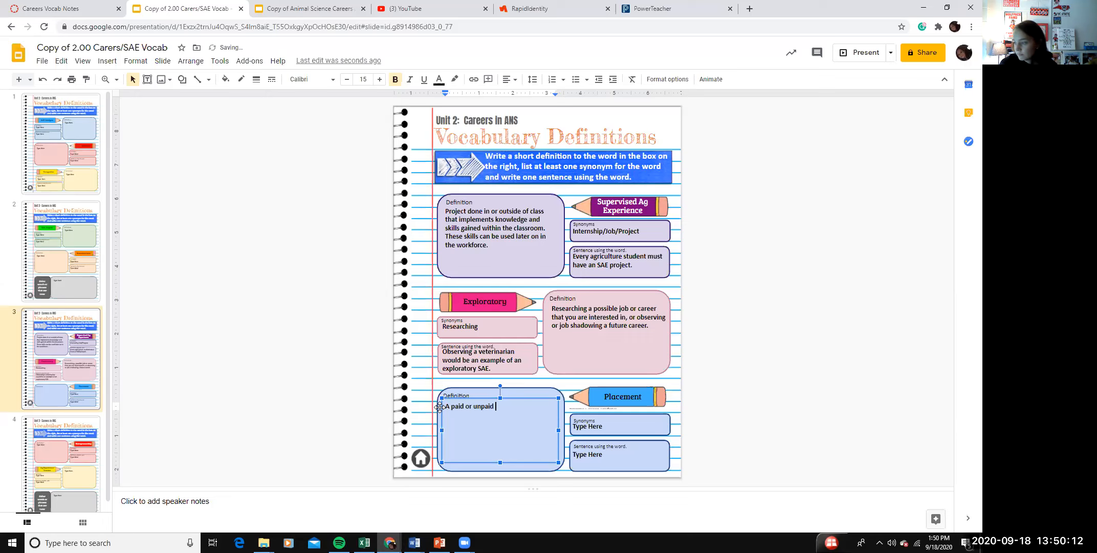
{"action": "type", "text": "job"}
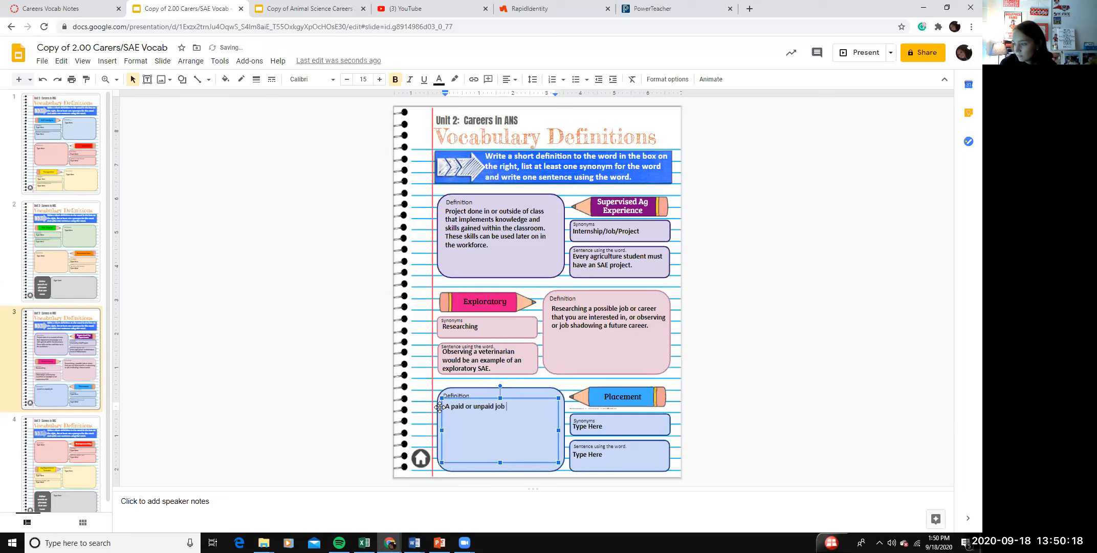
{"action": "type", "text": "or internship"}
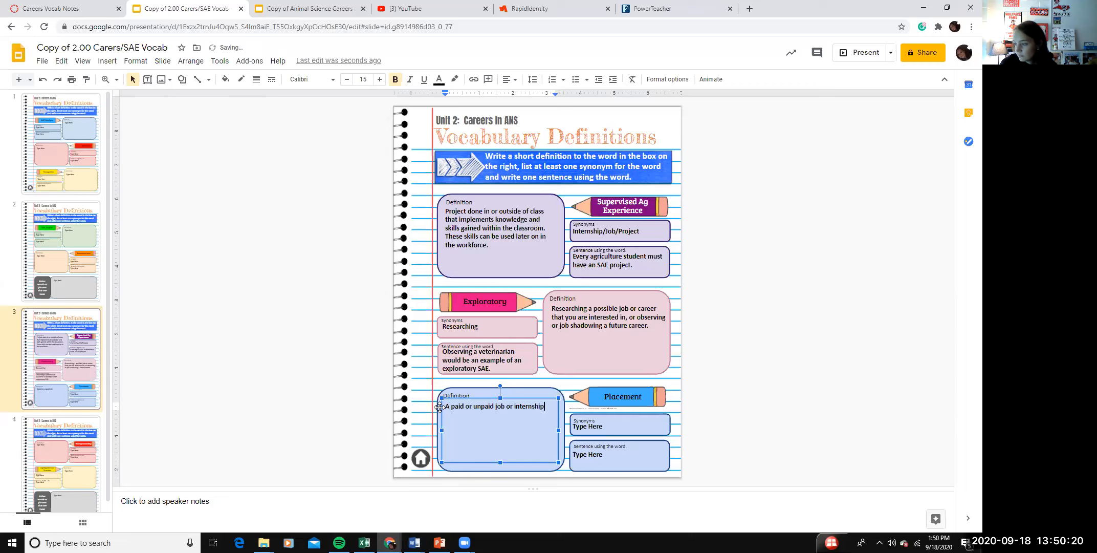
{"action": "type", "text": "where you are working for or under someo"}
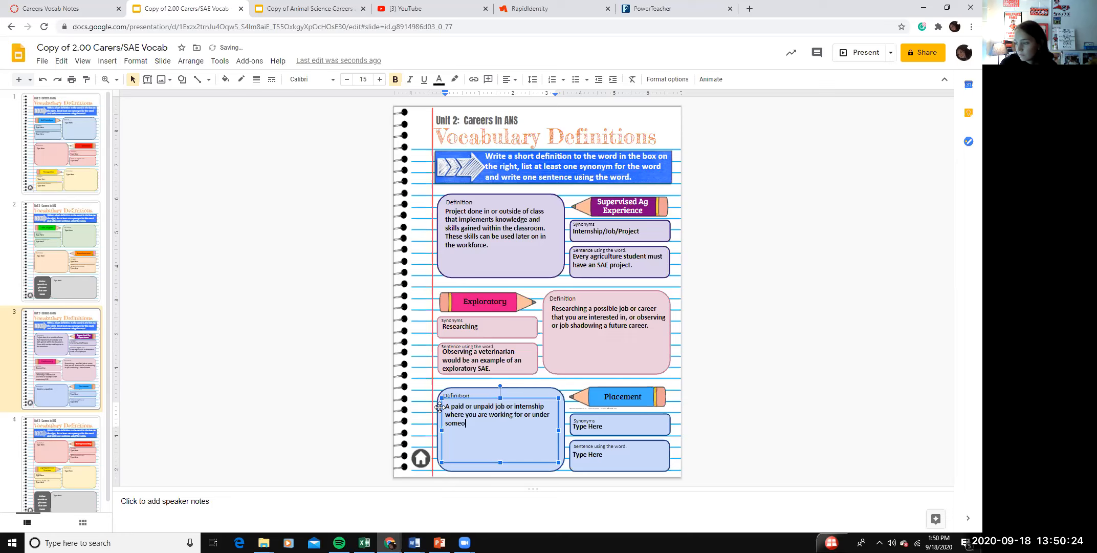
{"action": "type", "text": "ne."}
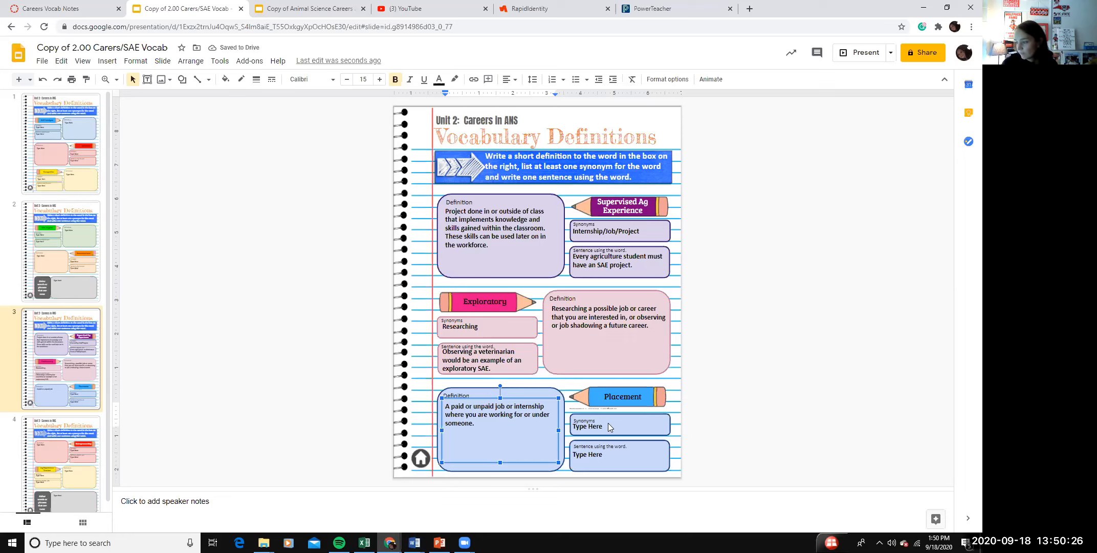
- Enter 'Working for someone' as the synonym for Placement
{"action": "left_click", "coordinate": [603, 427]}
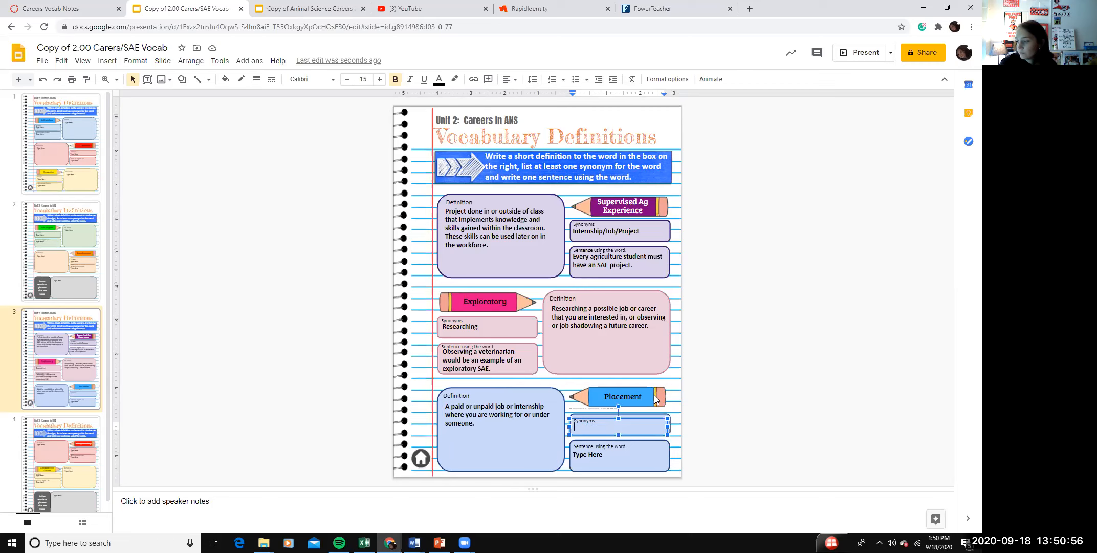
{"action": "type", "text": "W"}
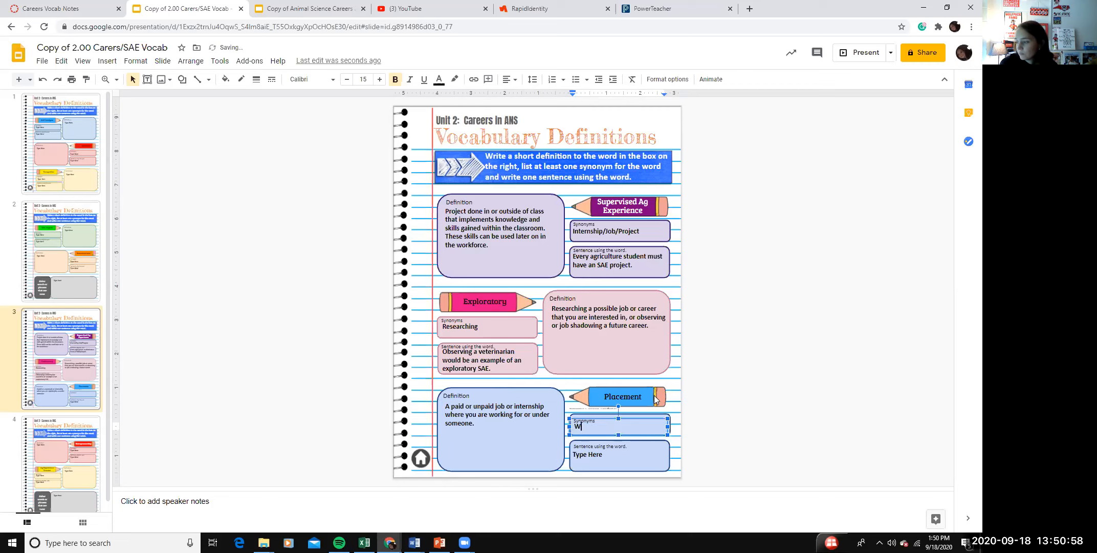
{"action": "type", "text": "Working for someone"}
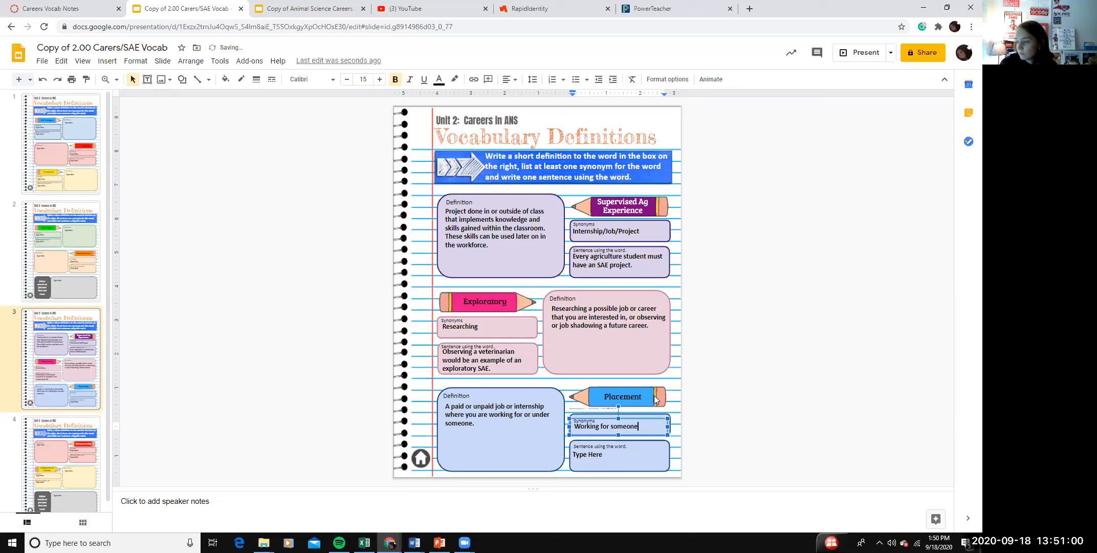
{"action": "mouse_move", "coordinate": [667, 419]}
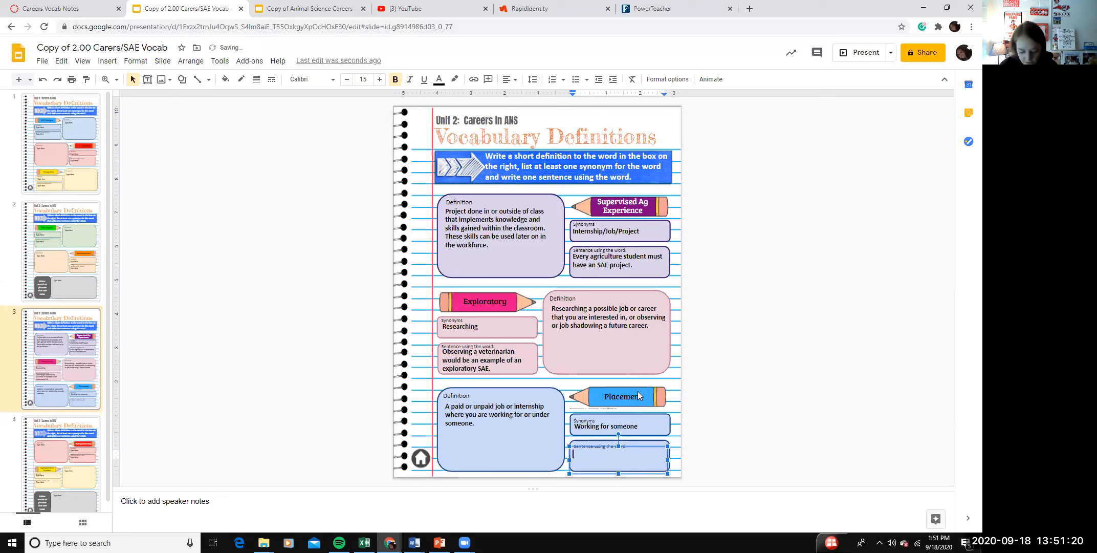
- Write the Placement sentence 'A student that is working at food lion has a placement SAE.'
{"action": "type", "text": "WSorki"}
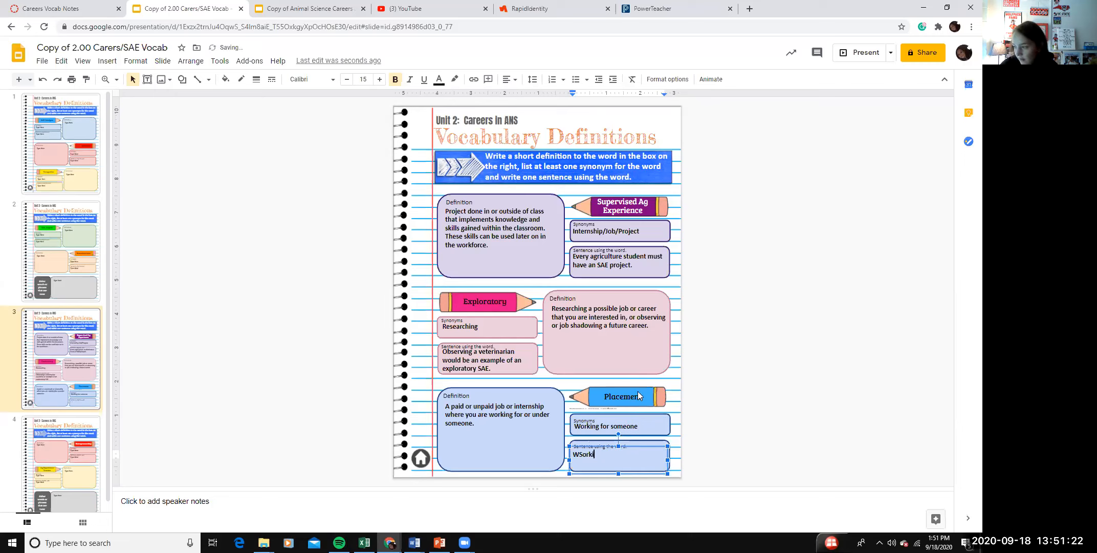
{"action": "type", "text": "A student that is w"}
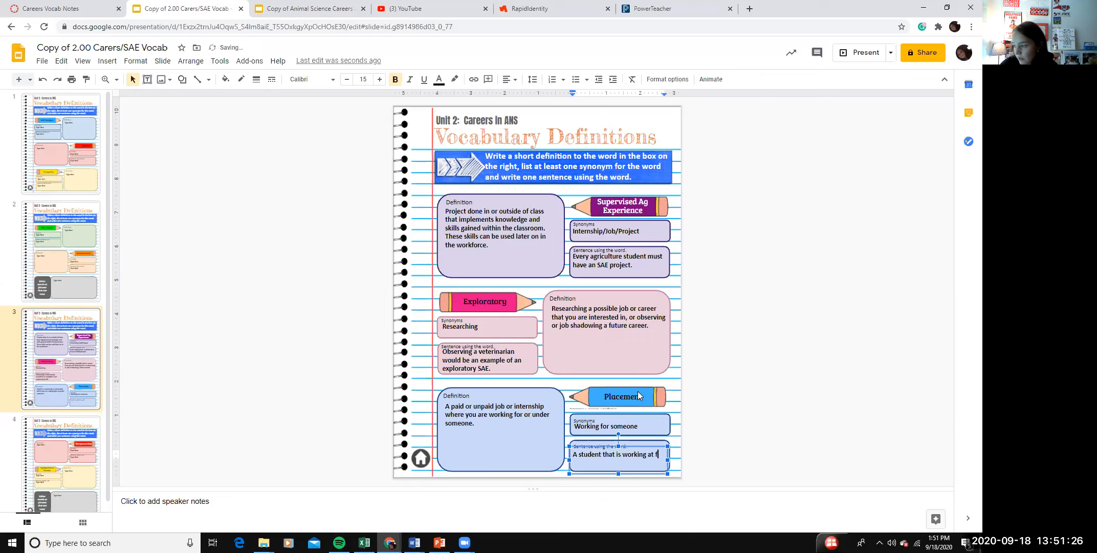
{"action": "type", "text": "food lio"}
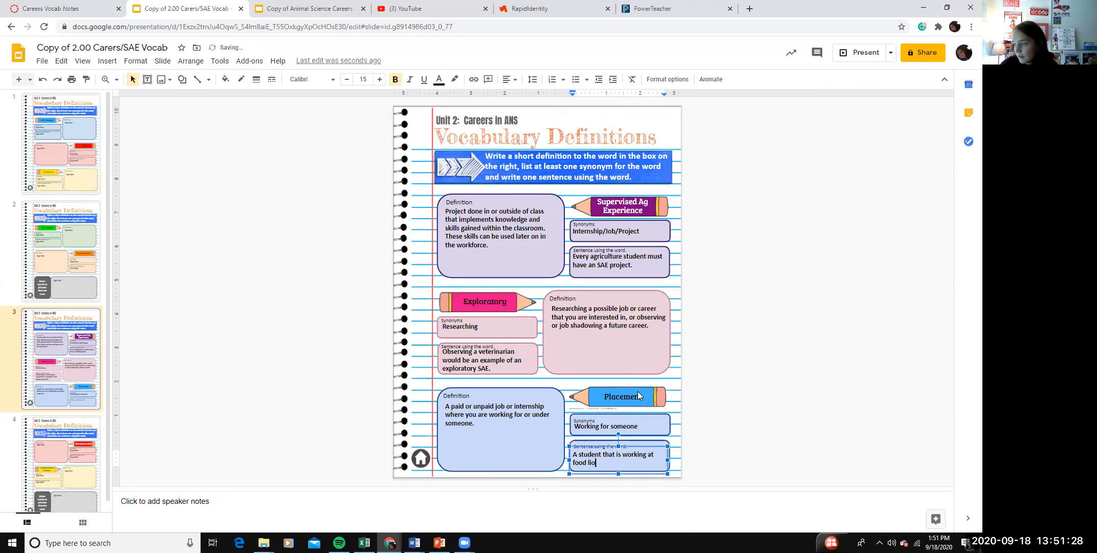
{"action": "type", "text": "n has a placement SAE."}
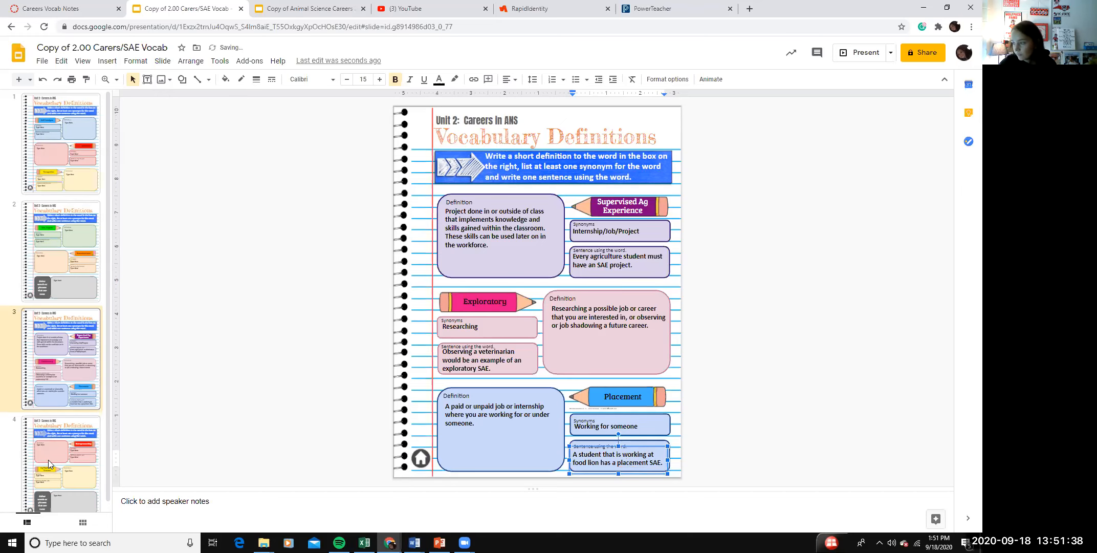
- On slide 4, define Entrepreneurship as owning your own business and taking all the financial risk in the business
{"action": "left_click", "coordinate": [65, 455]}
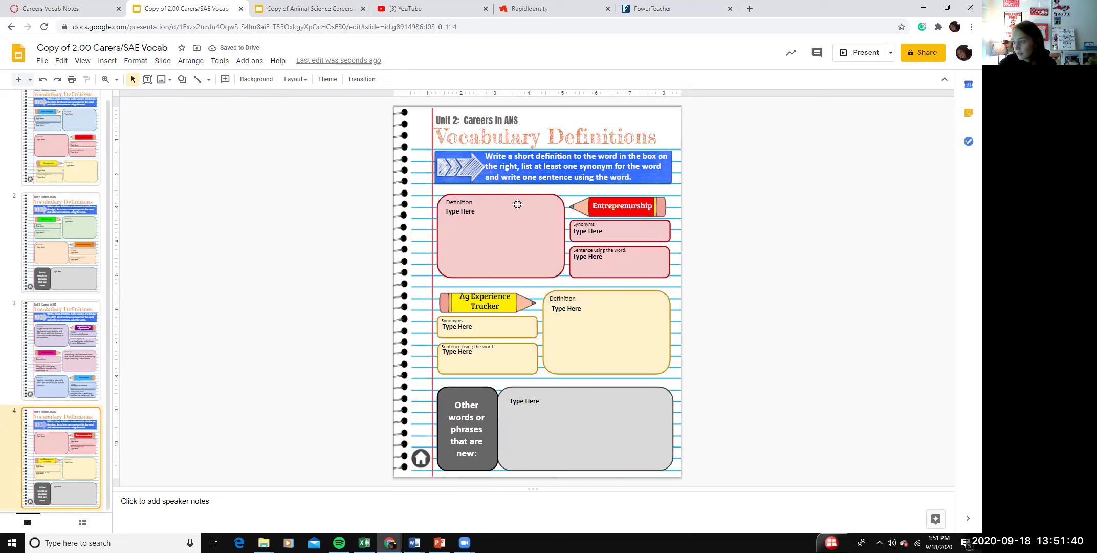
{"action": "left_click", "coordinate": [499, 234]}
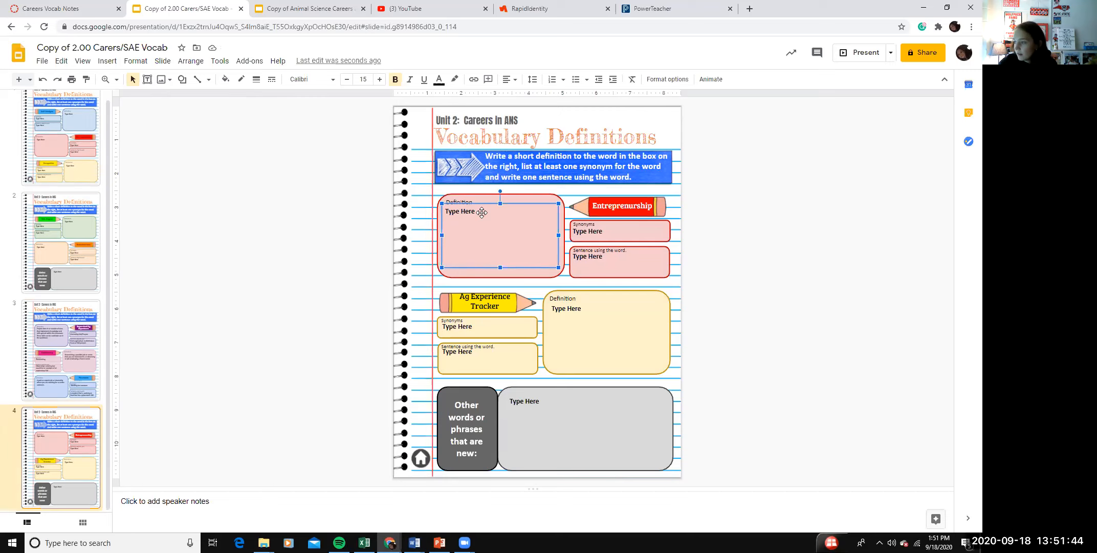
{"action": "mouse_move", "coordinate": [476, 216]}
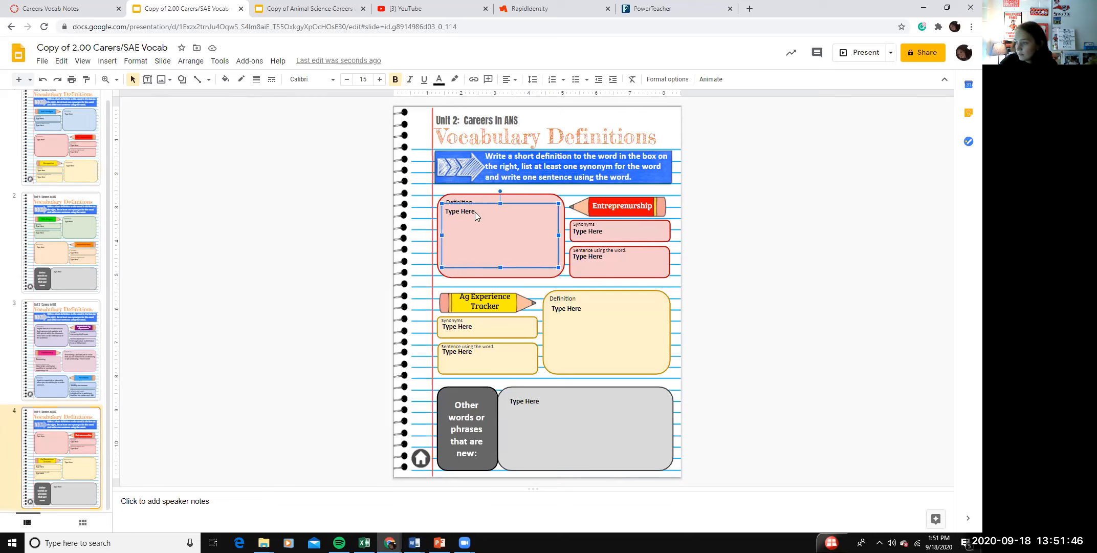
{"action": "double_click", "coordinate": [460, 211]}
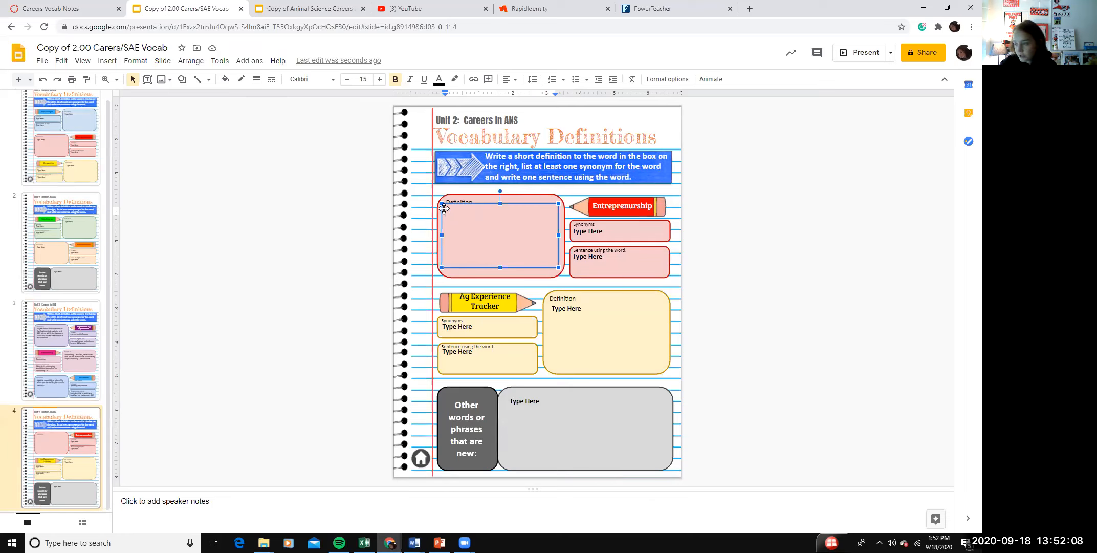
{"action": "type", "text": "Owning y"}
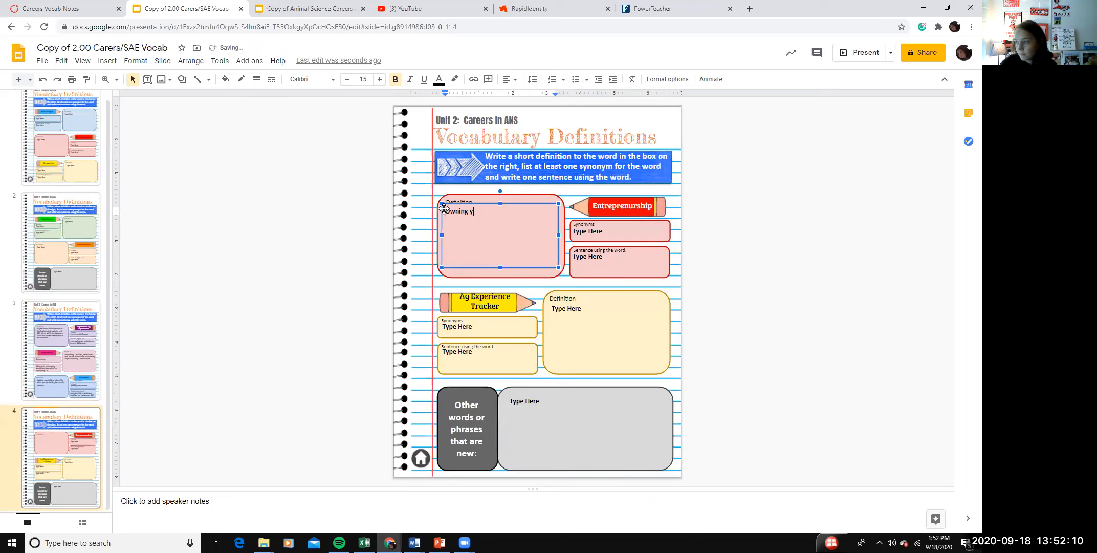
{"action": "type", "text": "our own busin"}
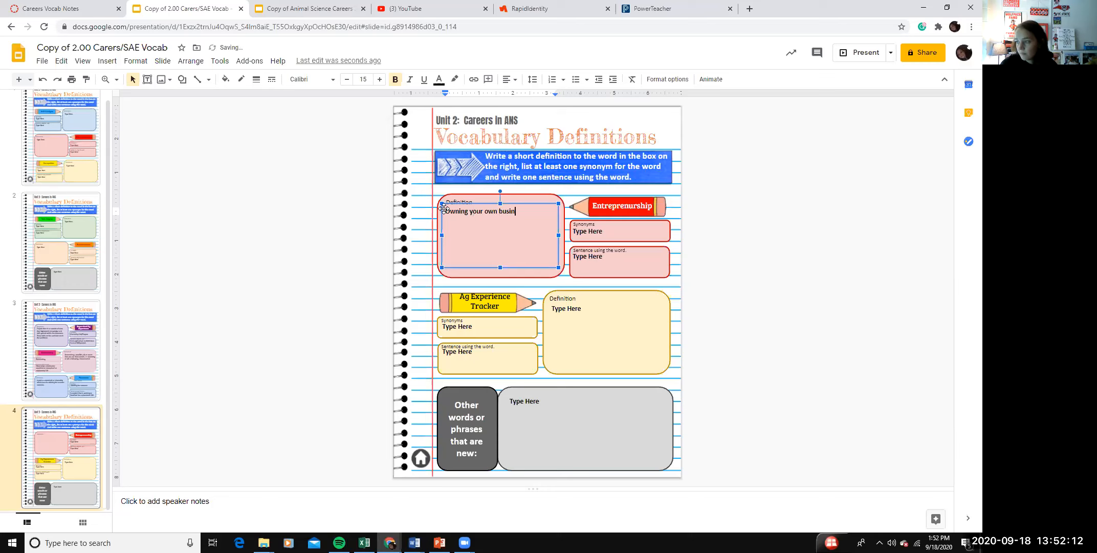
{"action": "type", "text": "ess and taking"}
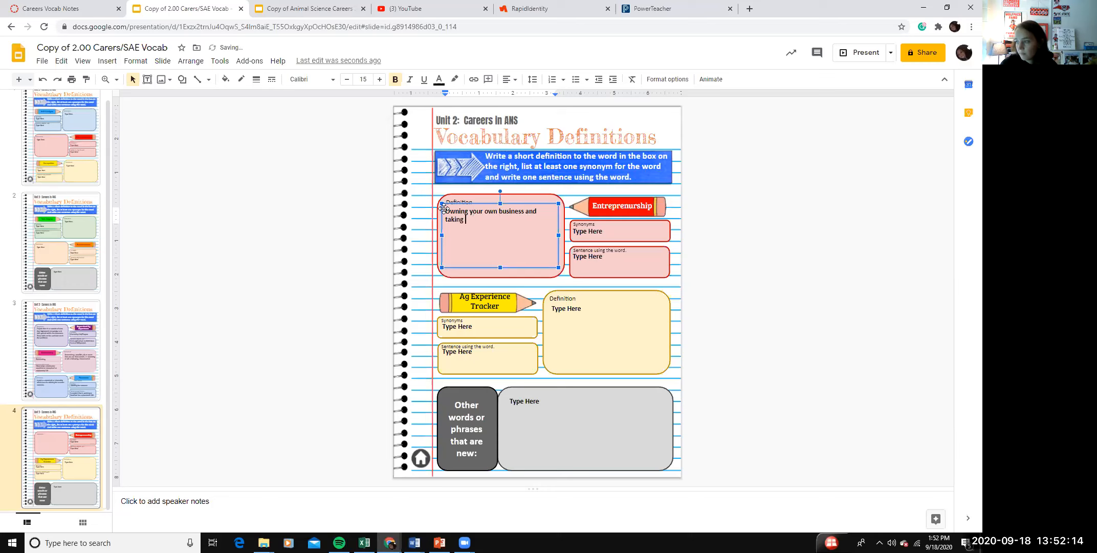
{"action": "type", "text": "all the financial risk"}
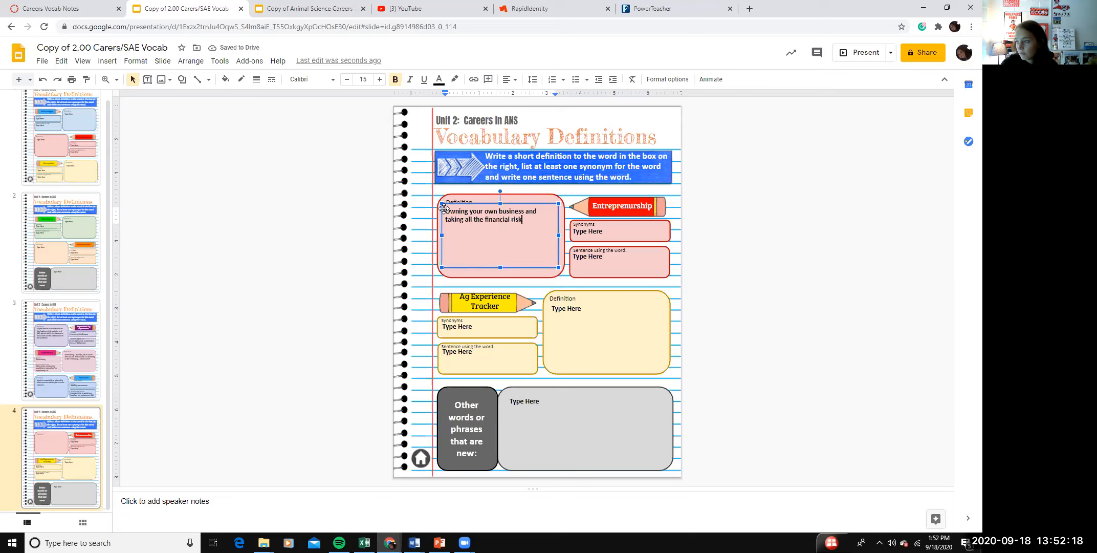
{"action": "type", "text": "in the busin"}
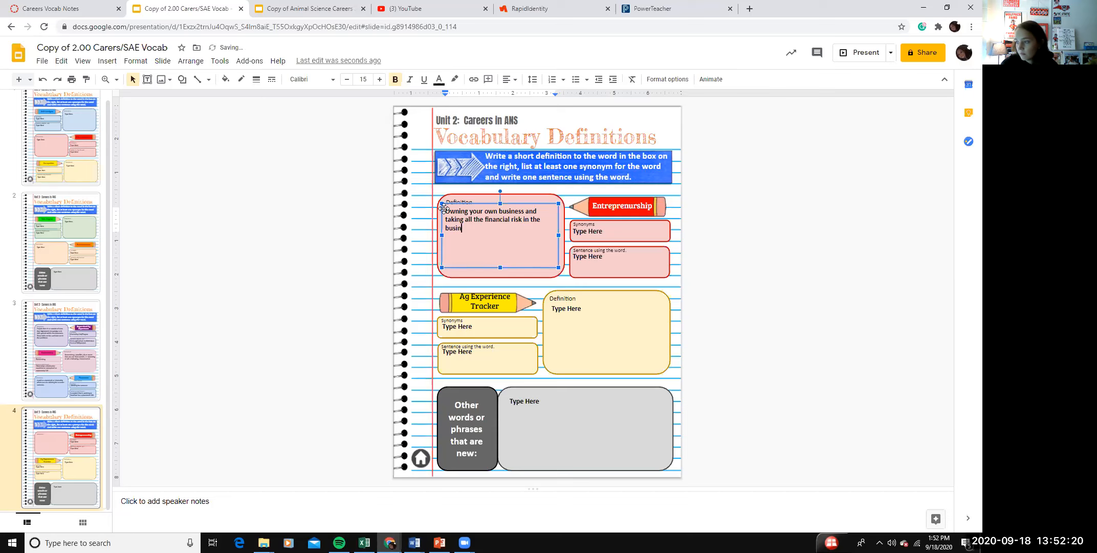
{"action": "type", "text": "ess."}
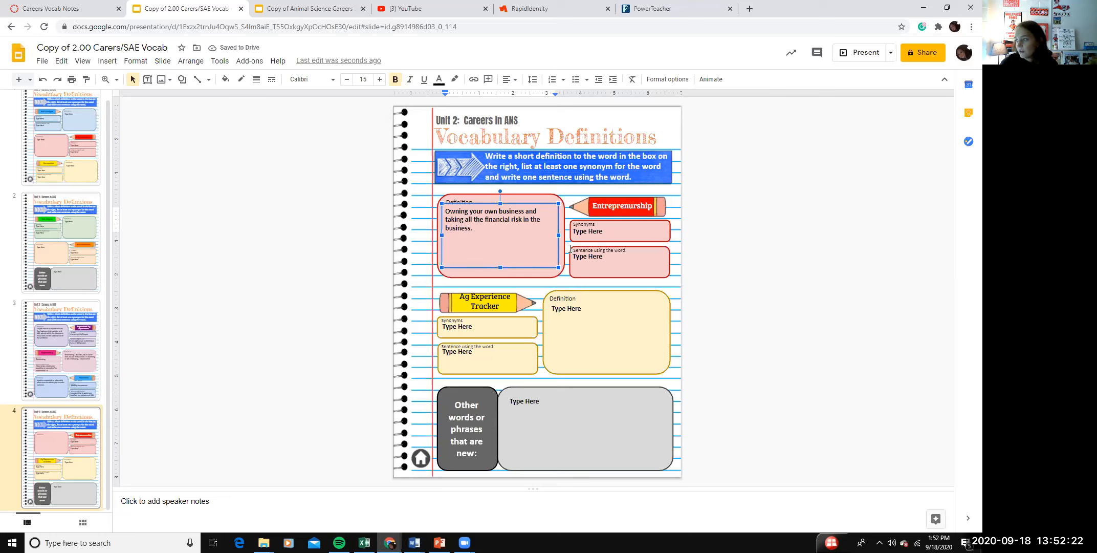
- Enter 'Ownership' as the synonym for Entrepreneurship
{"action": "left_click", "coordinate": [591, 231]}
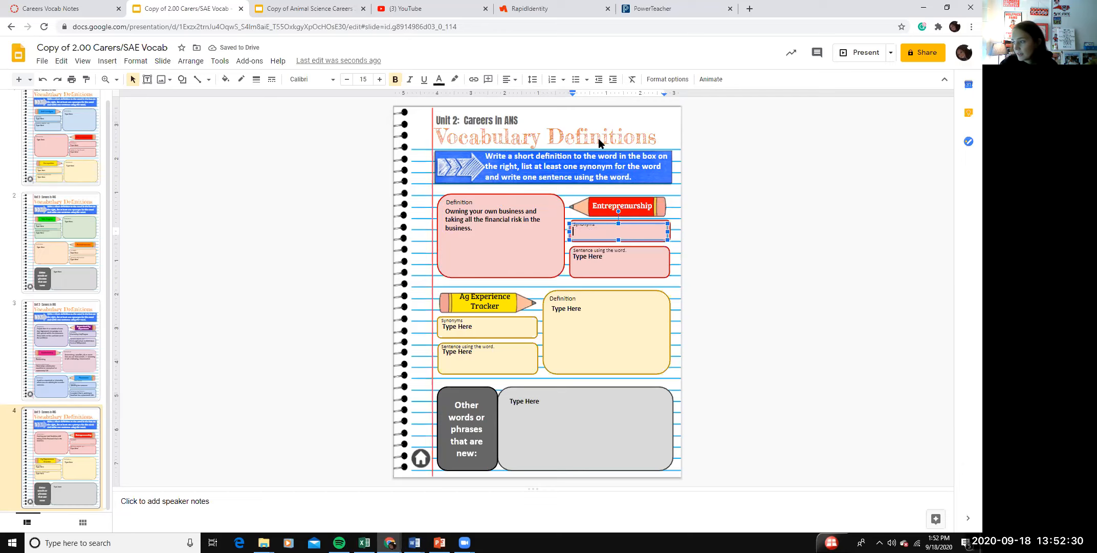
{"action": "type", "text": "Owners"}
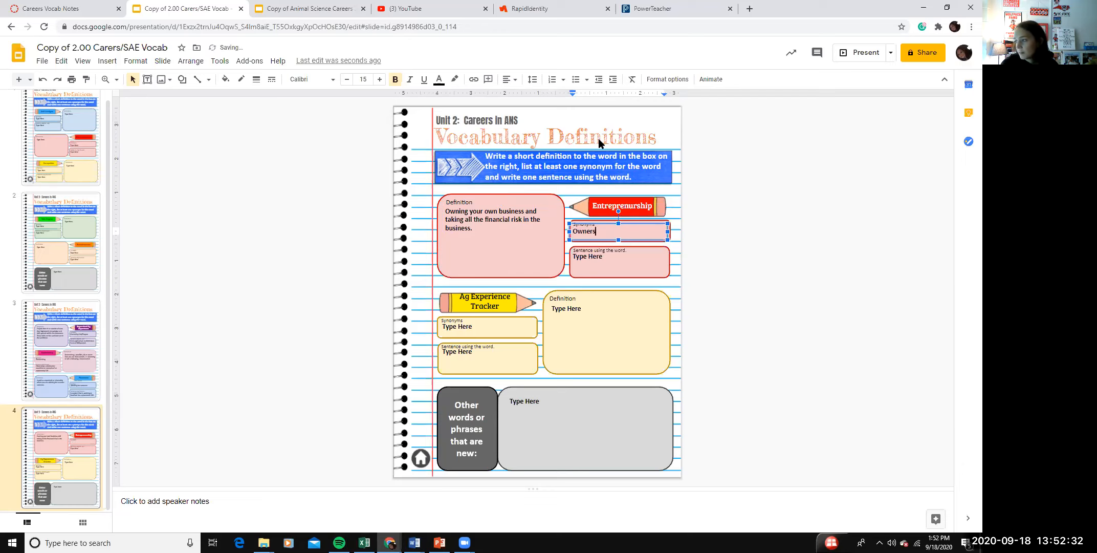
{"action": "type", "text": "hip"}
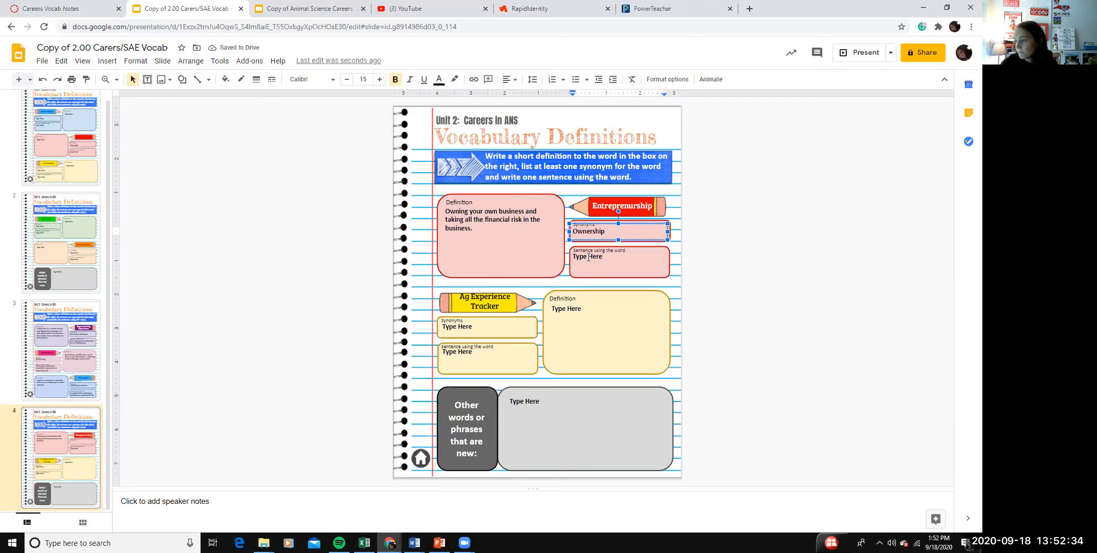
- Write the sentence about Zach running his own lawn business for the community as an Entrepreneurship SAE
{"action": "left_click", "coordinate": [590, 256]}
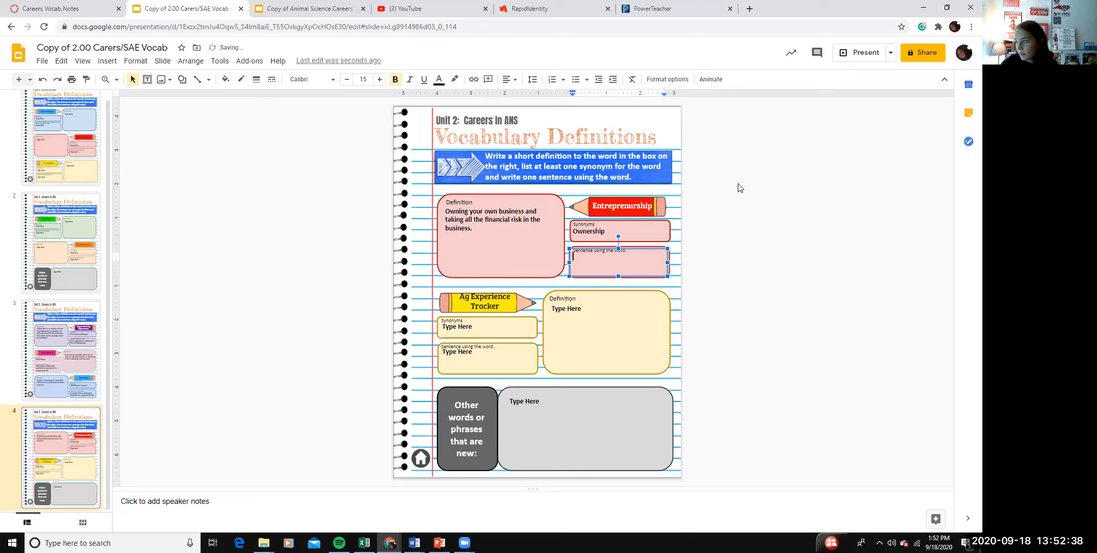
{"action": "type", "text": "Z"}
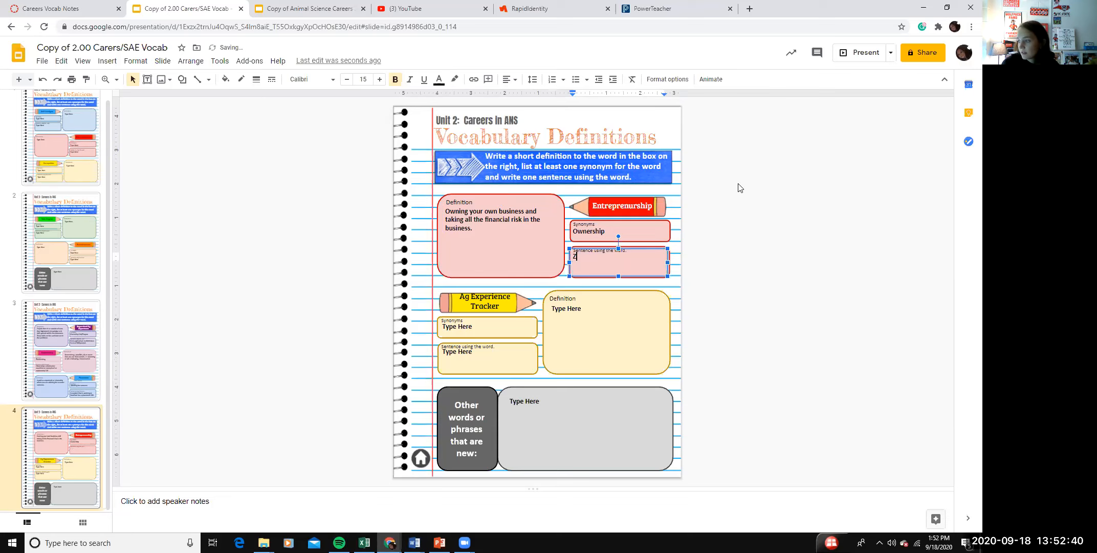
{"action": "type", "text": "ach owne"}
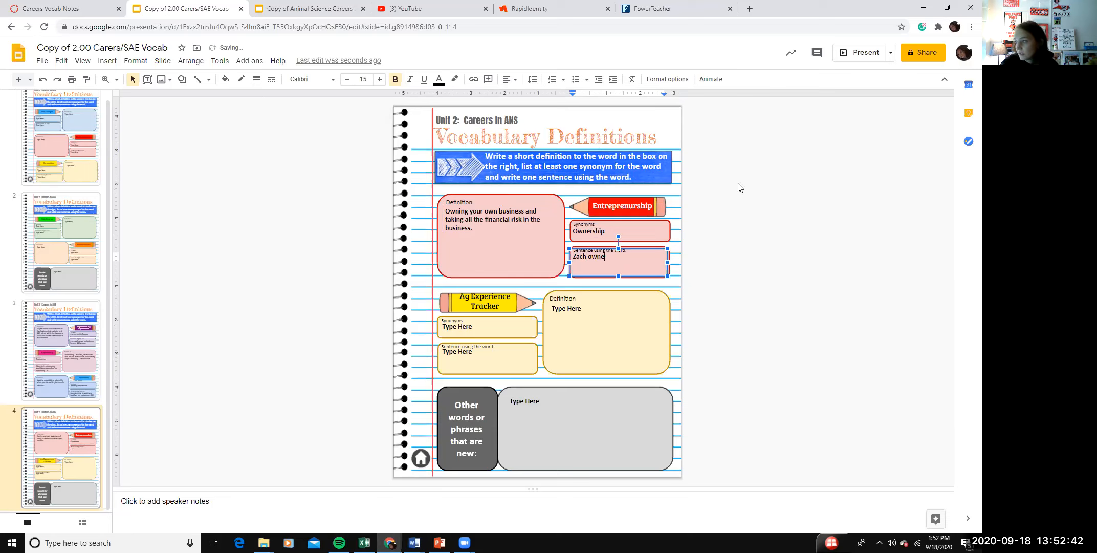
{"action": "type", "text": "s his own lawn"}
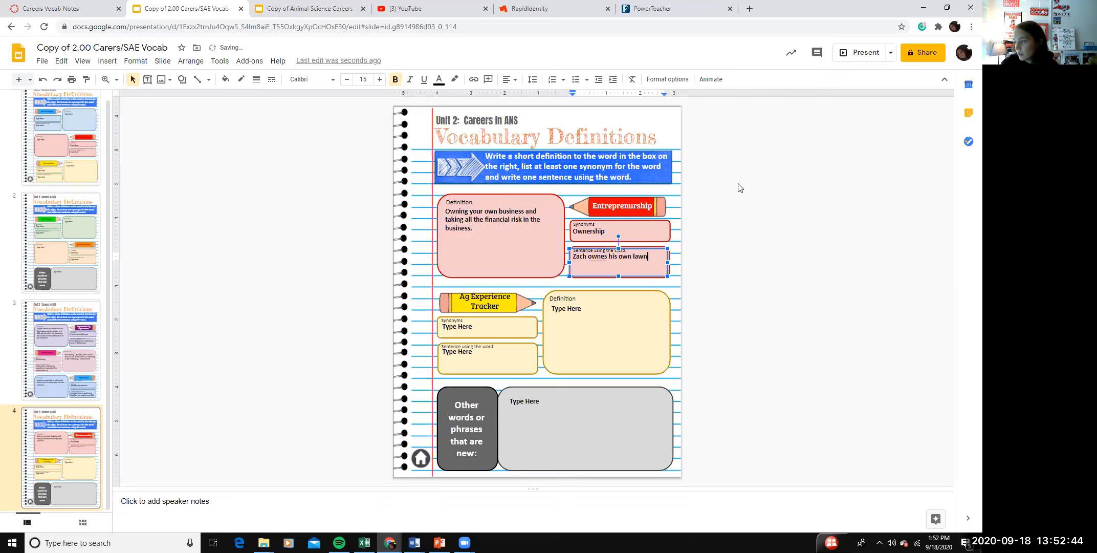
{"action": "key", "text": "Backspace"}
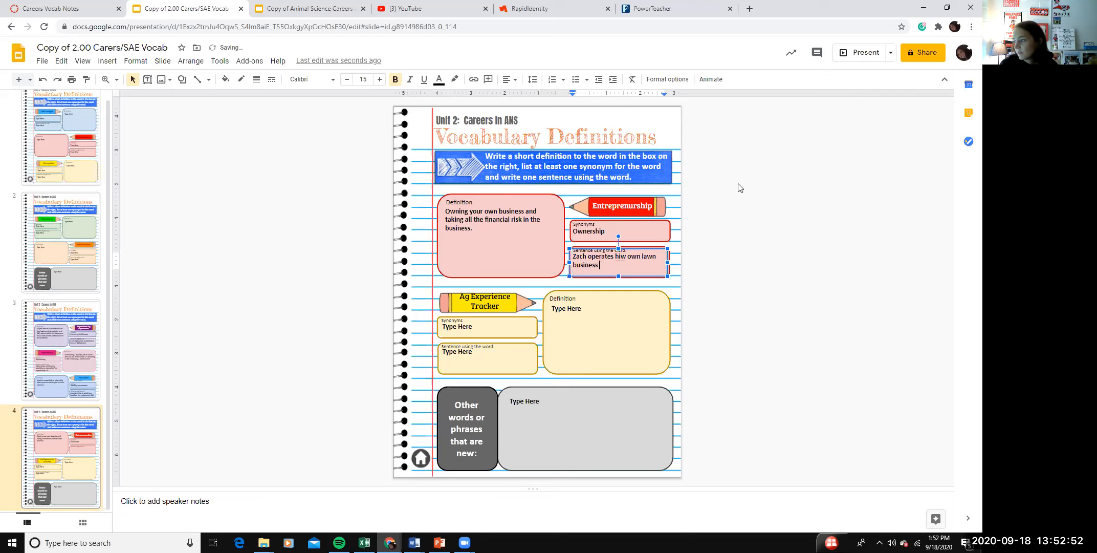
{"action": "type", "text": "for the community as an Entrepre"}
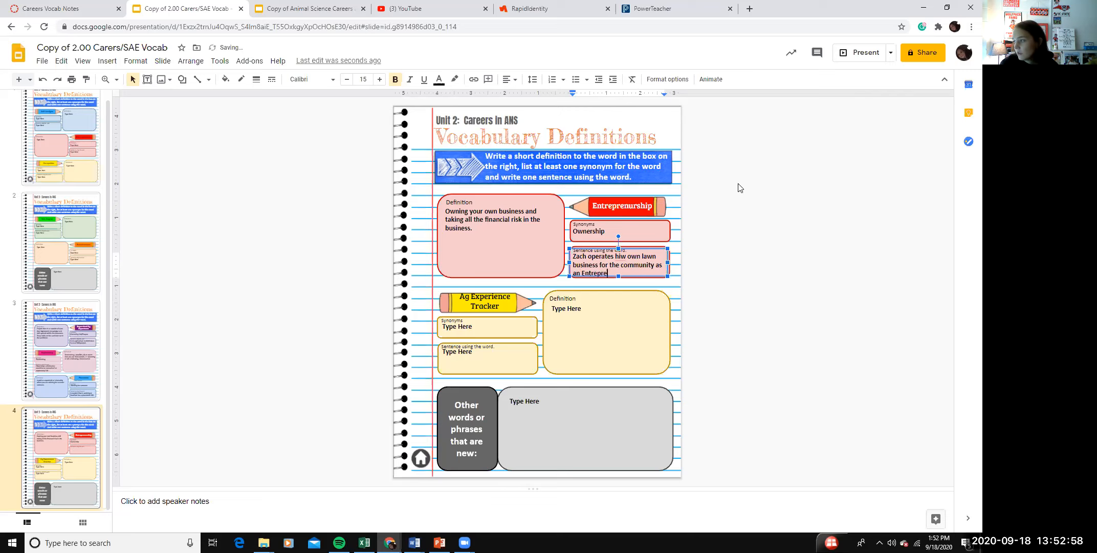
{"action": "type", "text": "nu"}
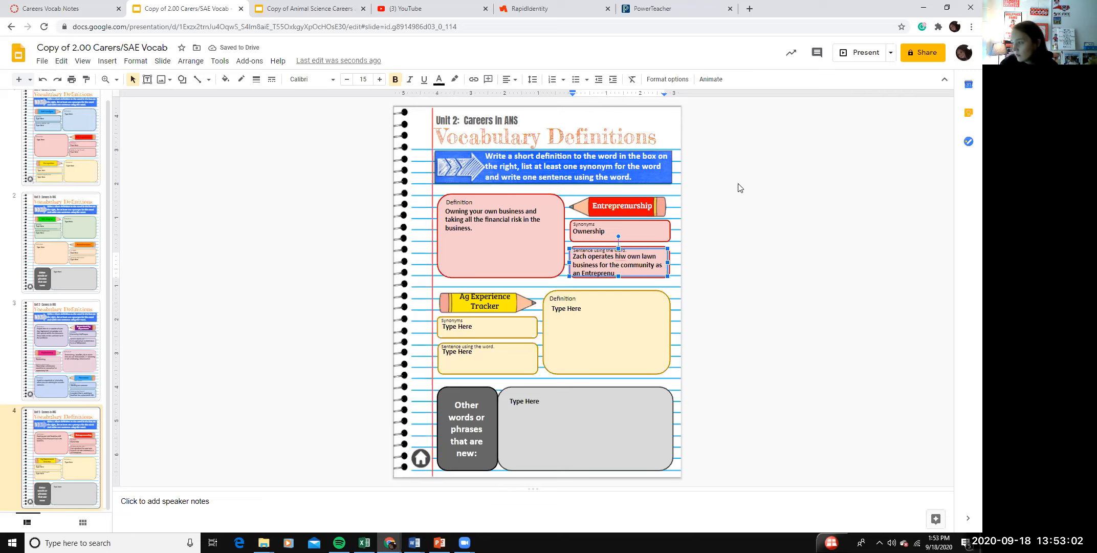
{"action": "type", "text": "rship."}
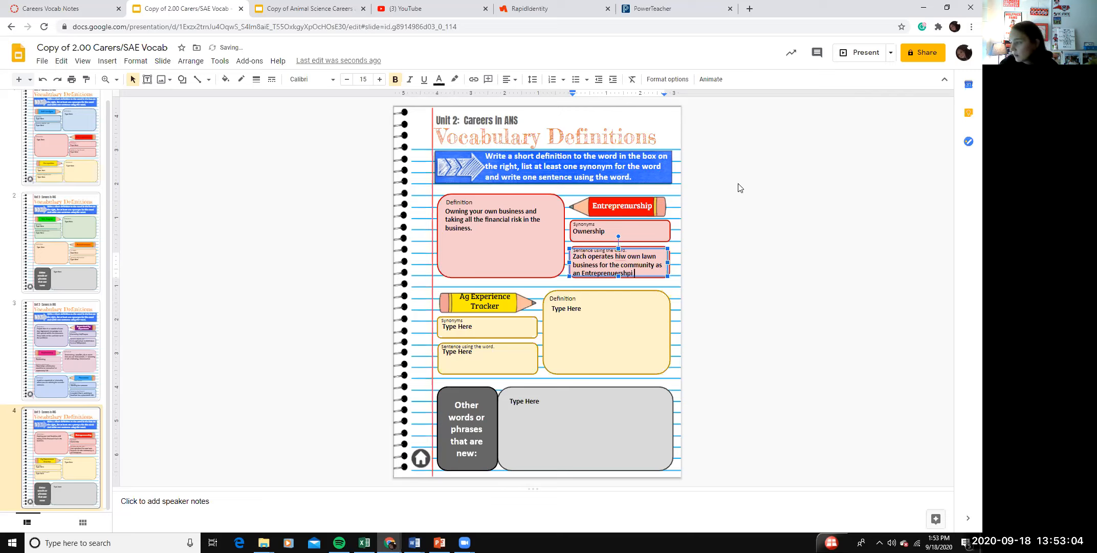
{"action": "type", "text": "SA"}
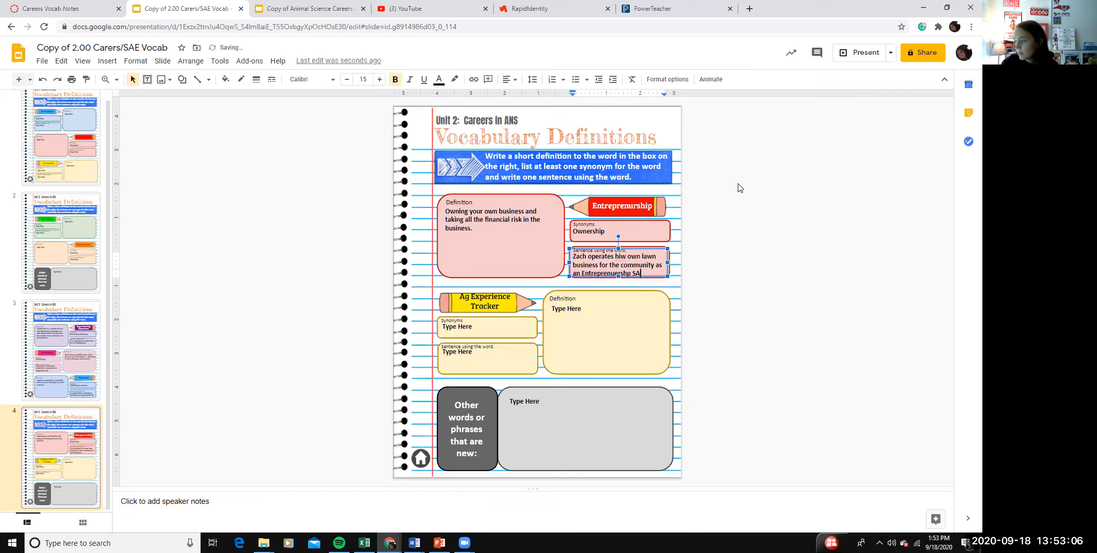
{"action": "type", "text": "E."}
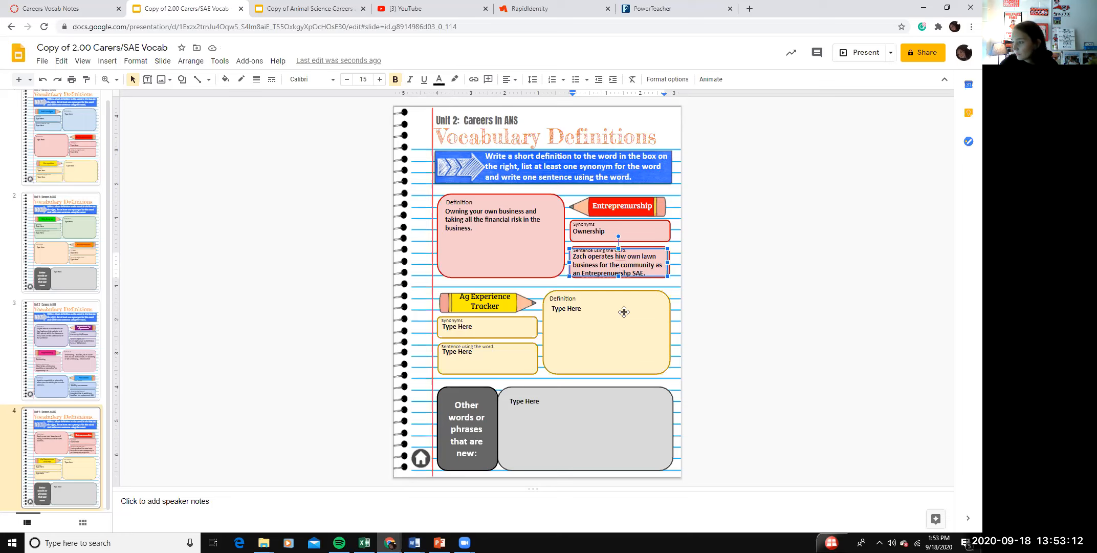
- Define Ag Experience Tracker as a computerized record book students use for SAE projects
{"action": "left_click", "coordinate": [609, 333]}
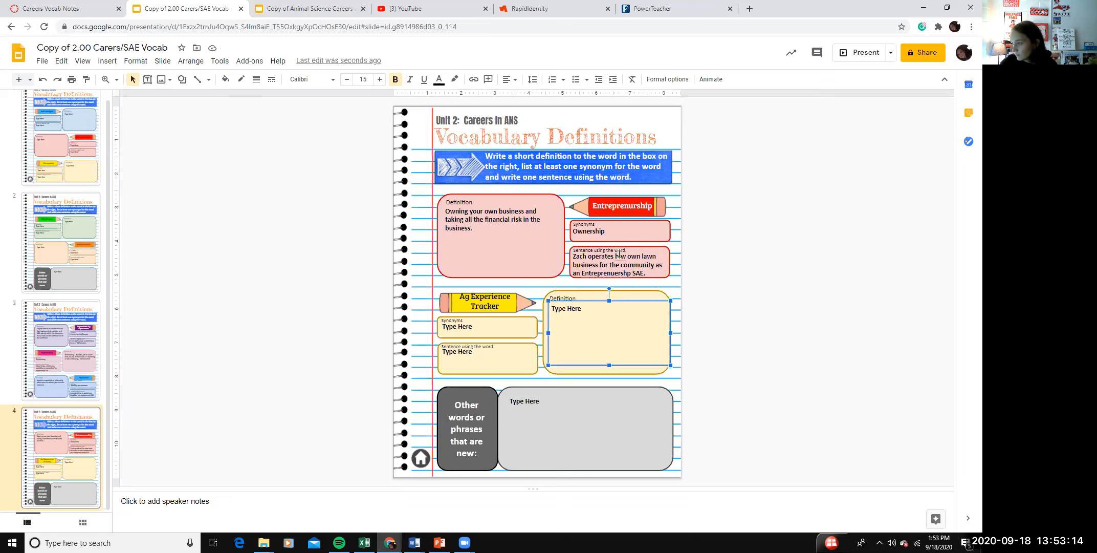
{"action": "left_click", "coordinate": [618, 264]}
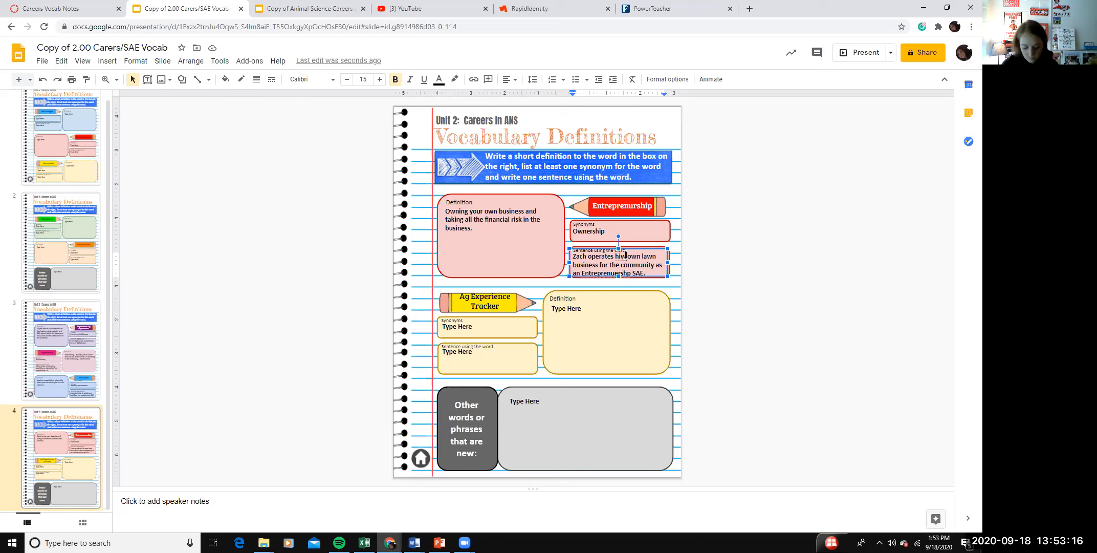
{"action": "left_click", "coordinate": [609, 332]}
{"action": "type", "text": "C"}
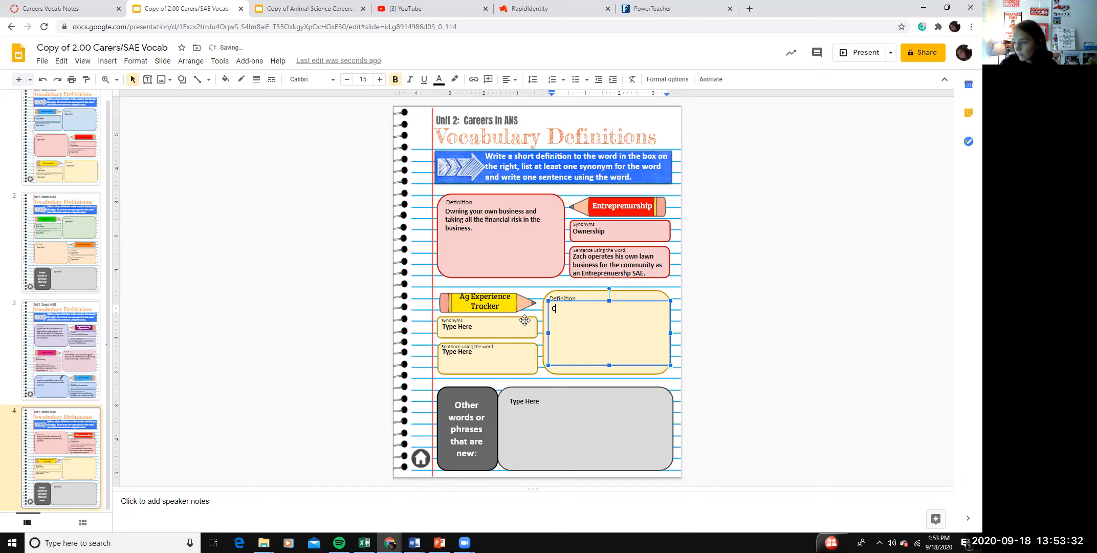
{"action": "type", "text": "omputerized record"}
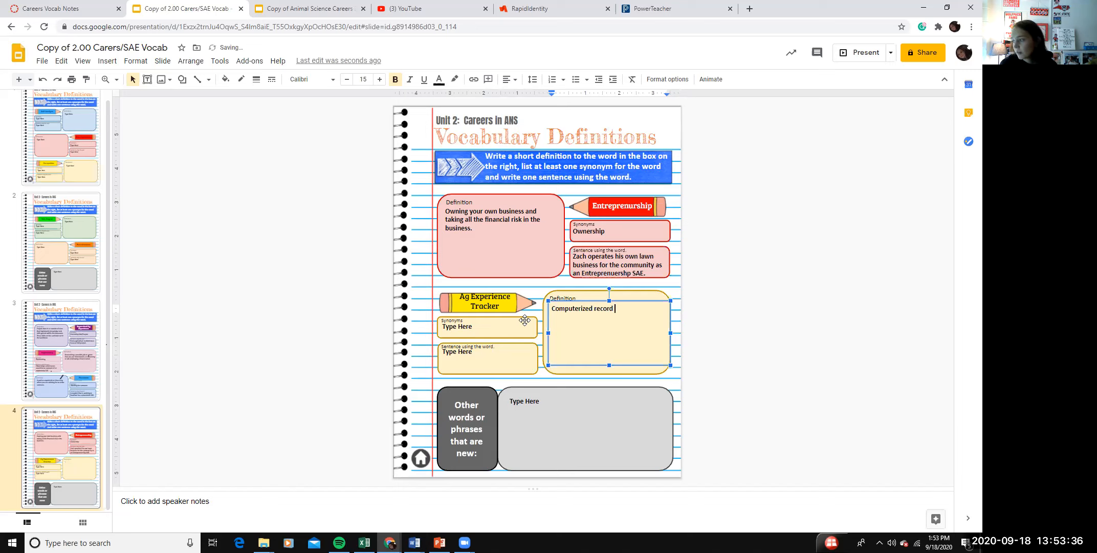
{"action": "type", "text": "book that students use to keep up with their SAE"}
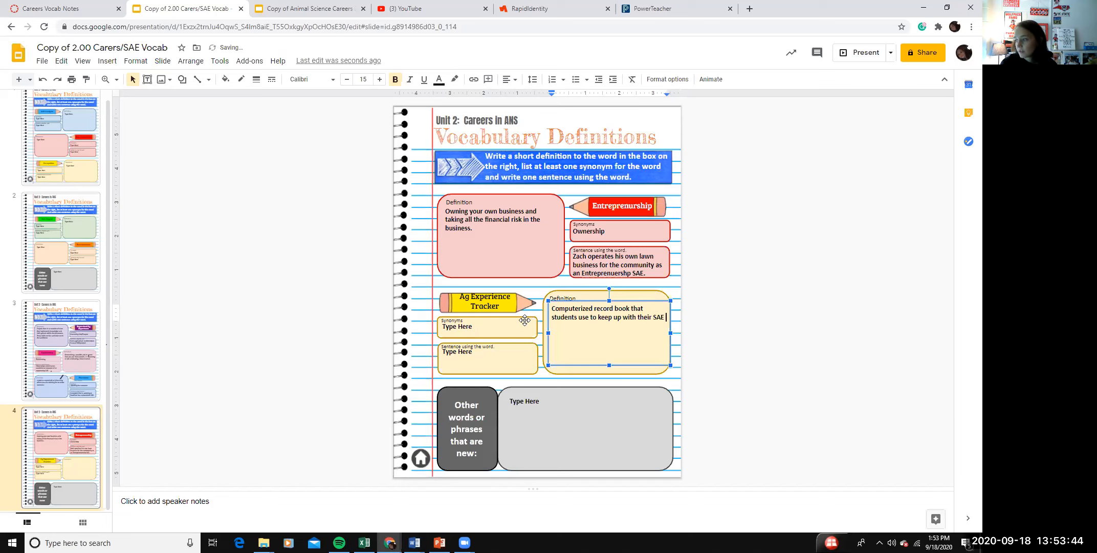
{"action": "type", "text": "projects."}
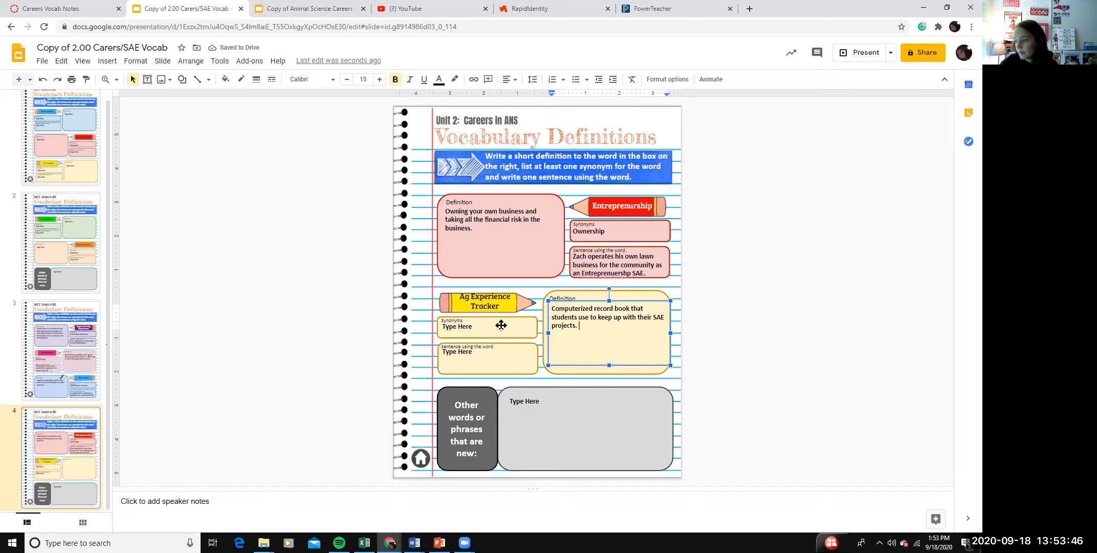
- Enter 'Record Book' as the Ag Experience Tracker synonym
{"action": "left_click", "coordinate": [457, 327]}
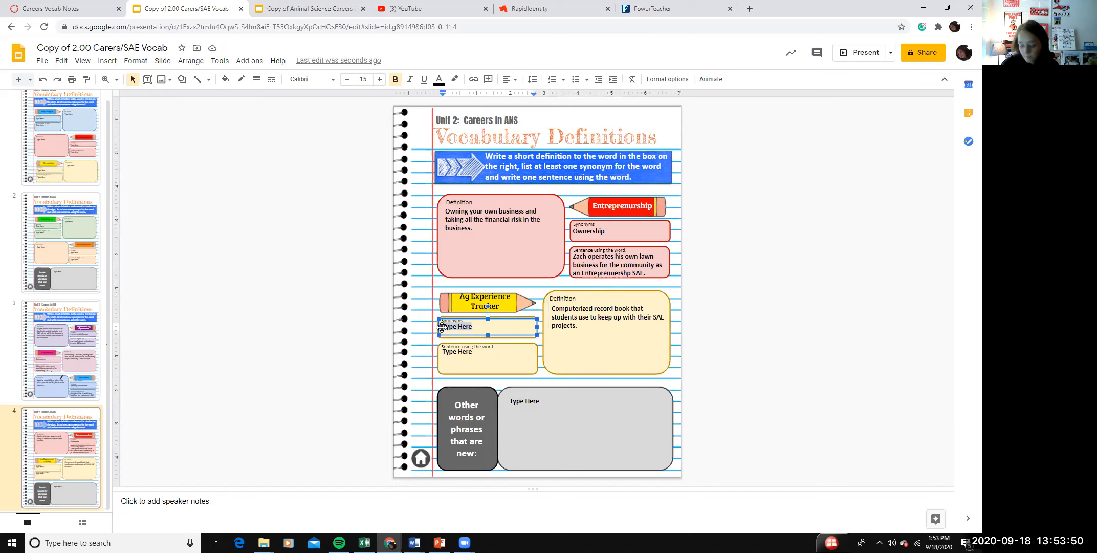
{"action": "type", "text": "Red"}
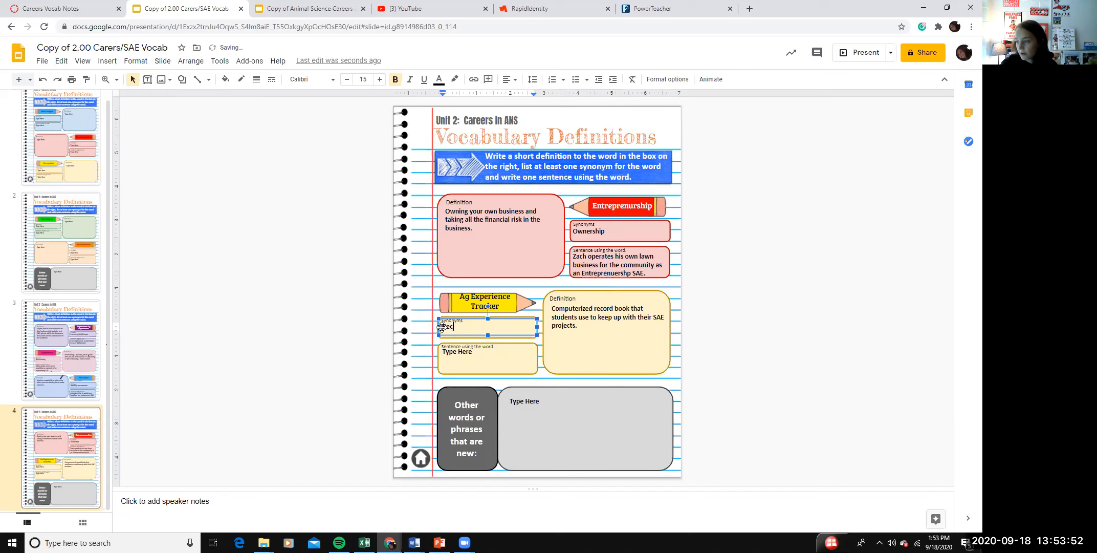
{"action": "type", "text": "Record Book"}
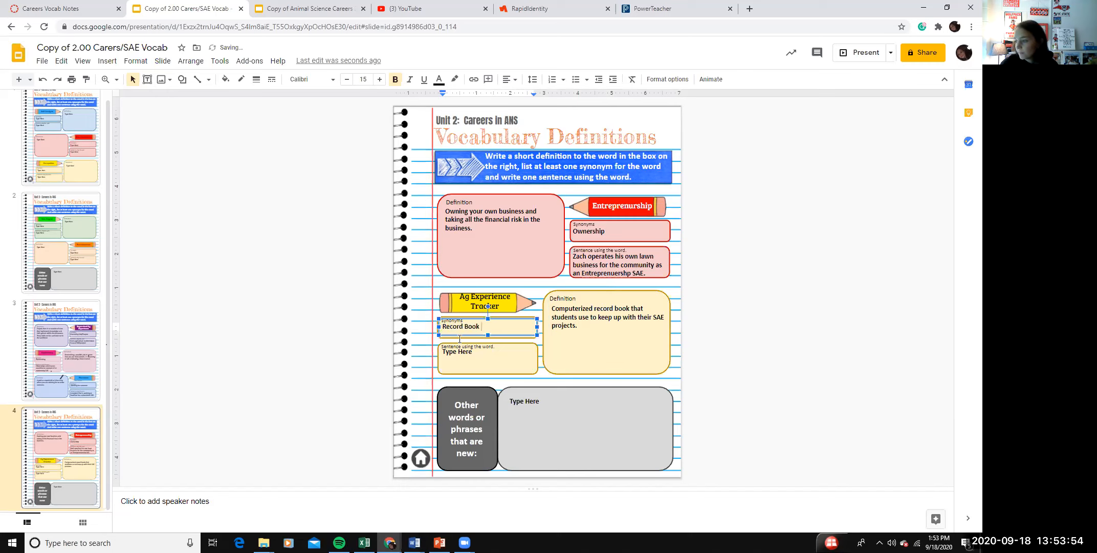
- Write the sentence 'Students will use the Ag Experience Tracker to keep data on their SAE projects.'
{"action": "left_click", "coordinate": [461, 351]}
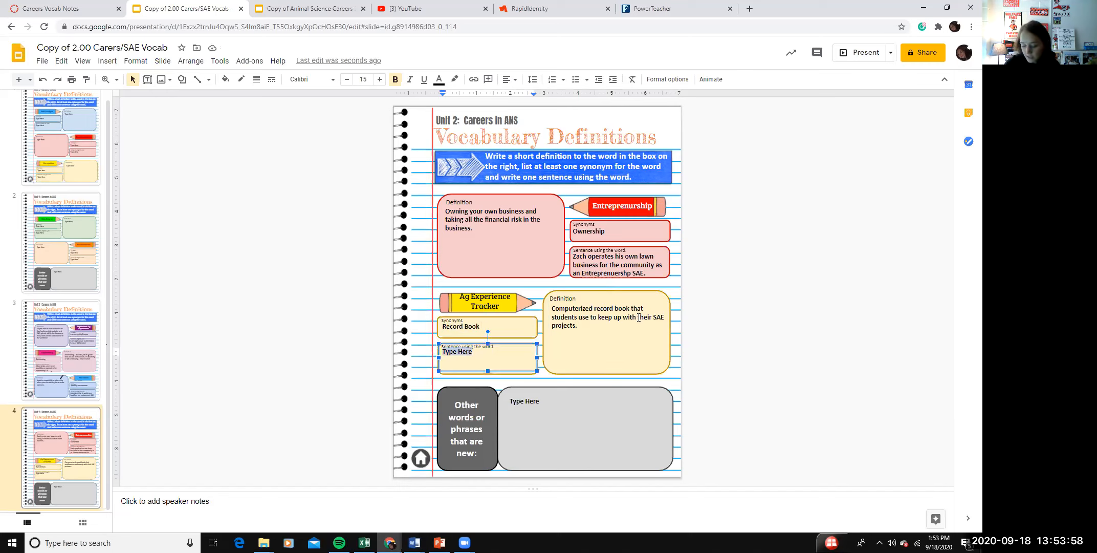
{"action": "key", "text": "delete"}
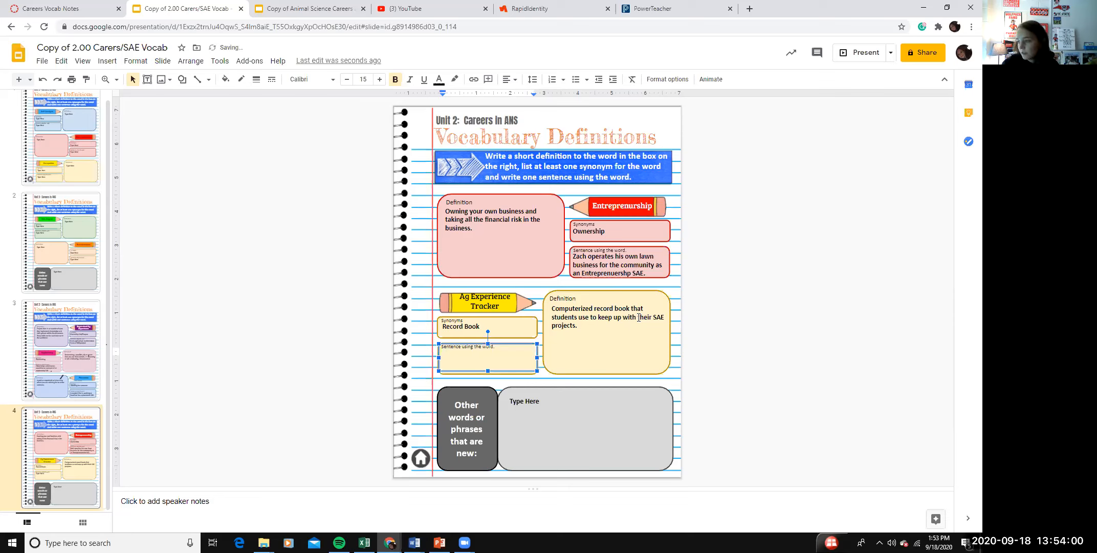
{"action": "type", "text": "Students will u"}
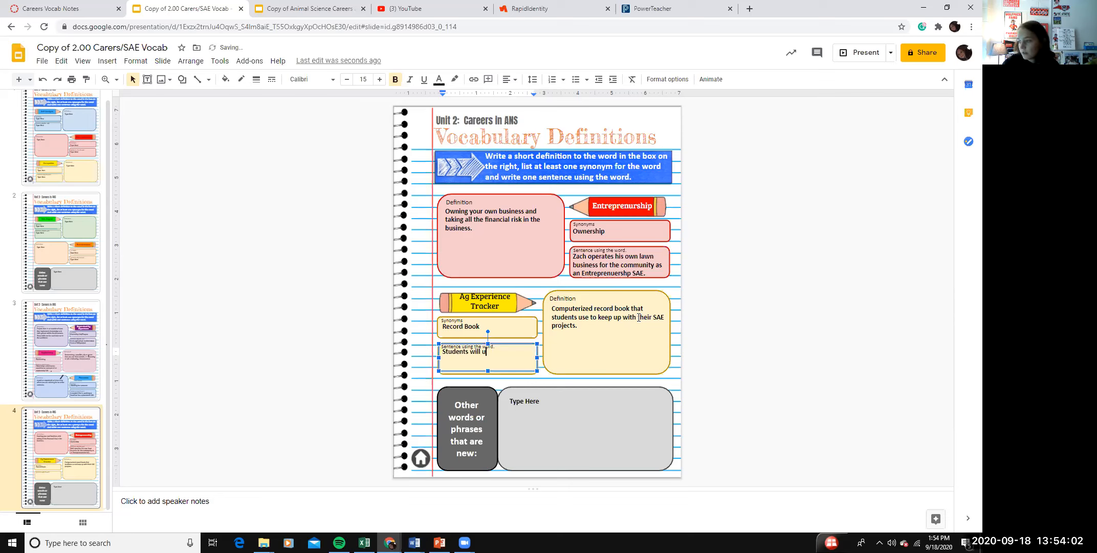
{"action": "type", "text": "se the Ag Experiene Tracker to"}
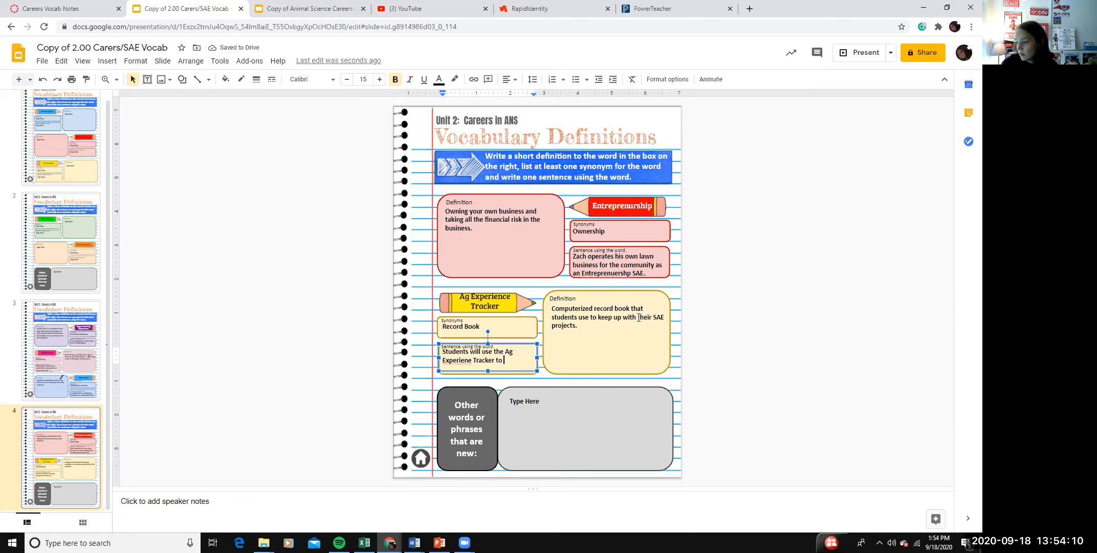
{"action": "type", "text": "keep data on the"}
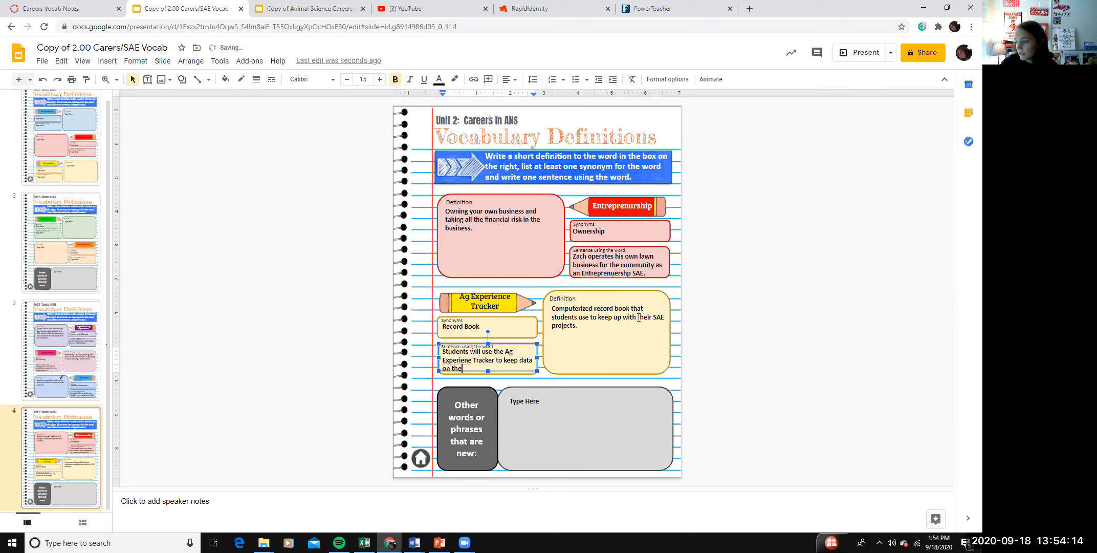
{"action": "type", "text": "SAE projects."}
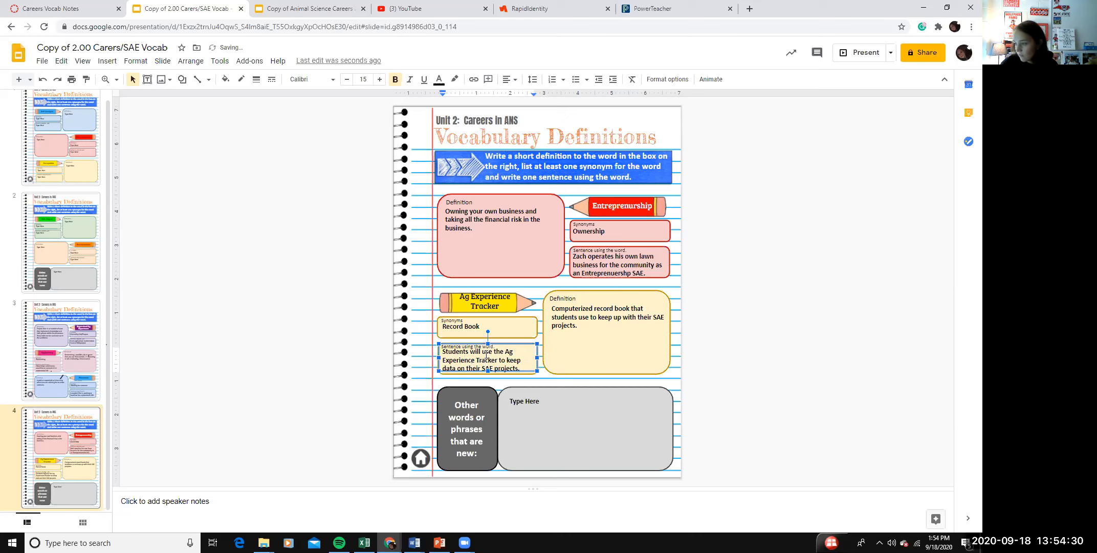
{"action": "left_click", "coordinate": [586, 430]}
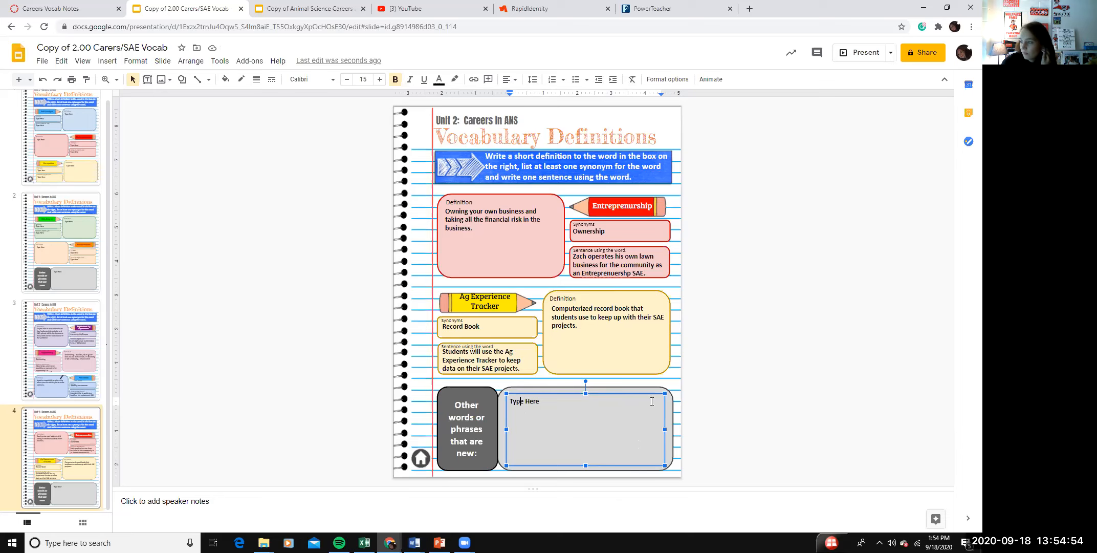
{"action": "mouse_move", "coordinate": [490, 317]}
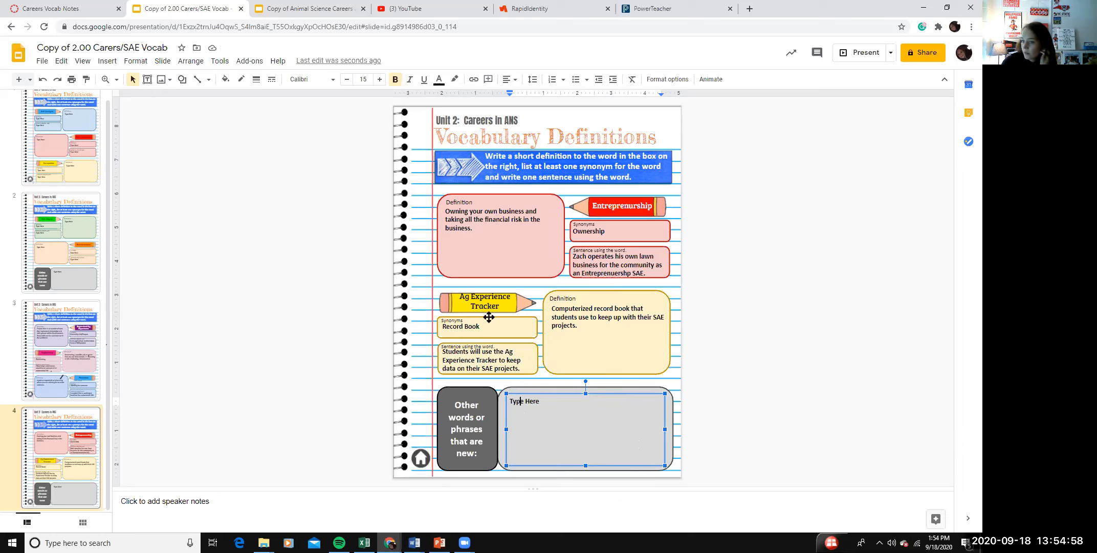
- Review slides 1 and 2, then land on slide 3 with the completed definitions
{"action": "left_click", "coordinate": [66, 249]}
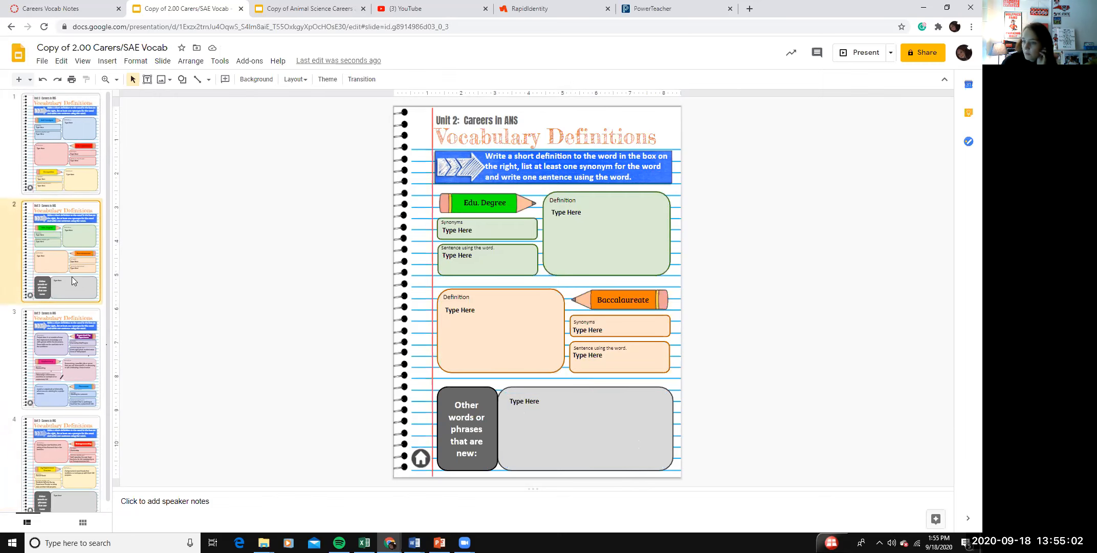
{"action": "left_click", "coordinate": [65, 143]}
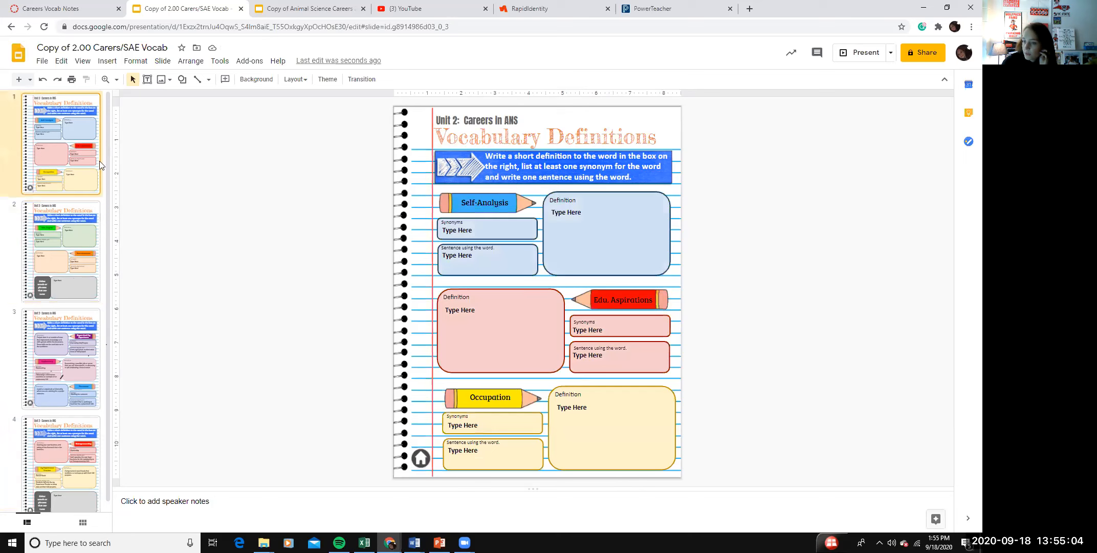
{"action": "left_click", "coordinate": [62, 250]}
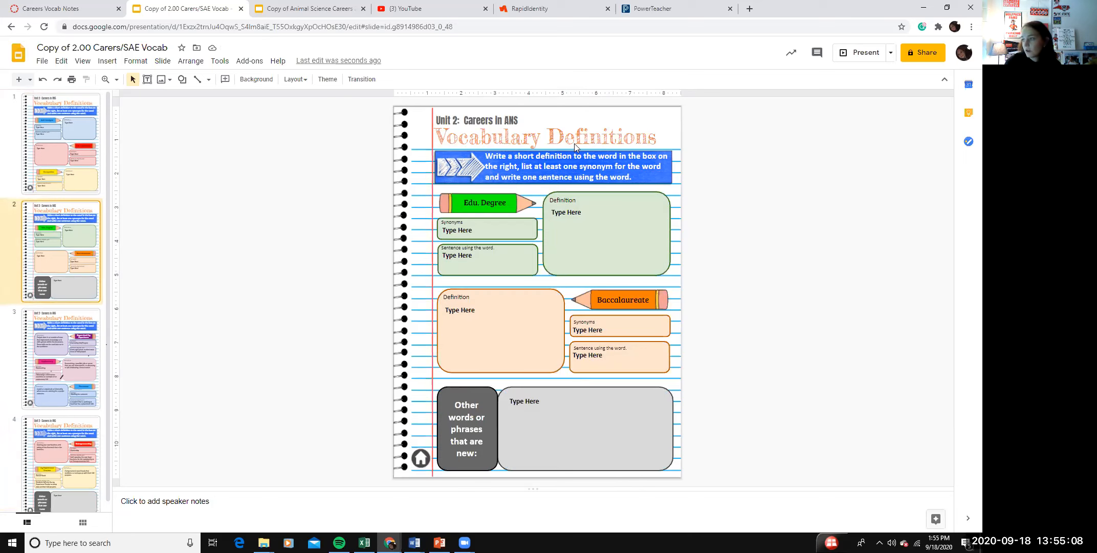
{"action": "mouse_move", "coordinate": [213, 282]}
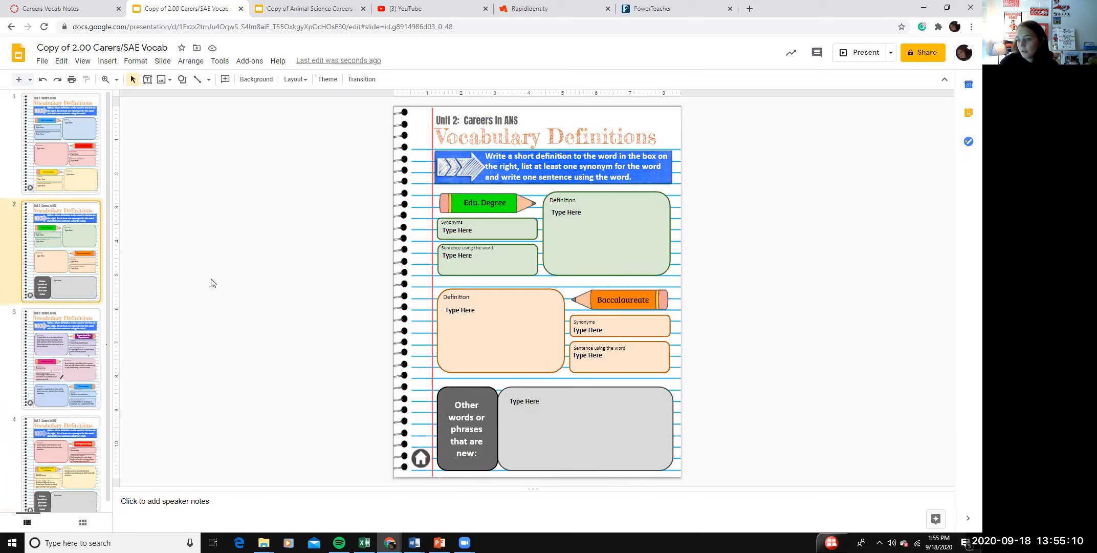
{"action": "left_click", "coordinate": [59, 359]}
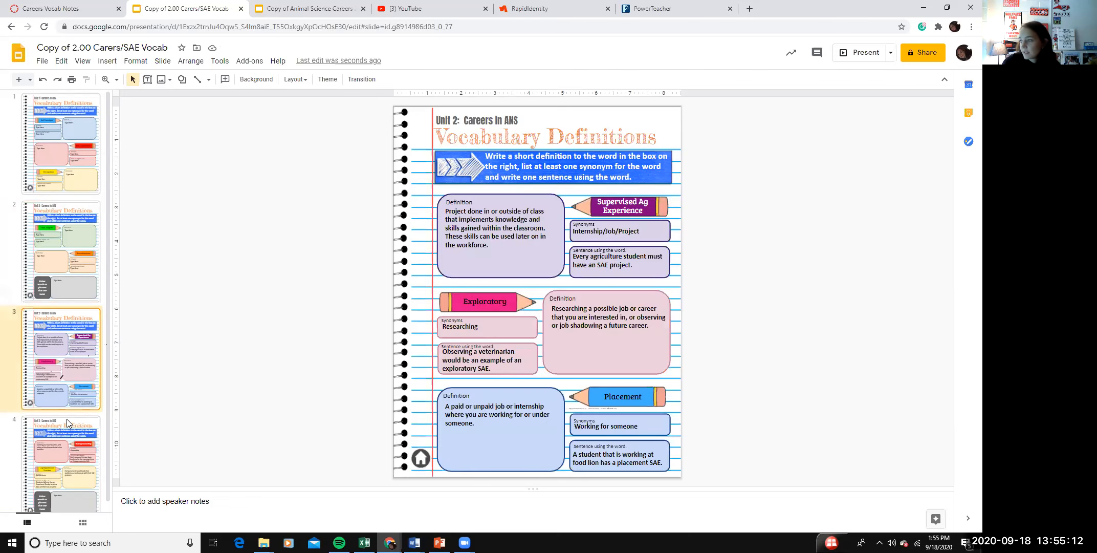